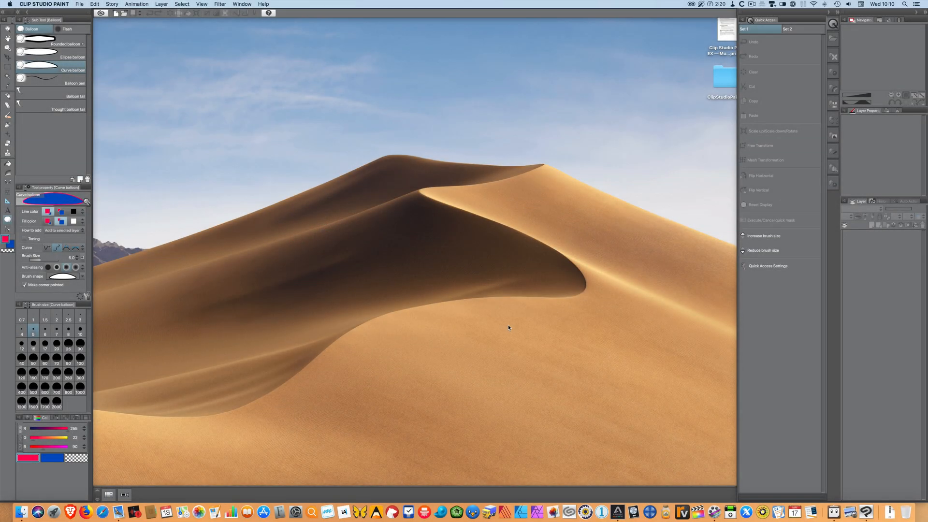
pyautogui.moveTo(497, 327)
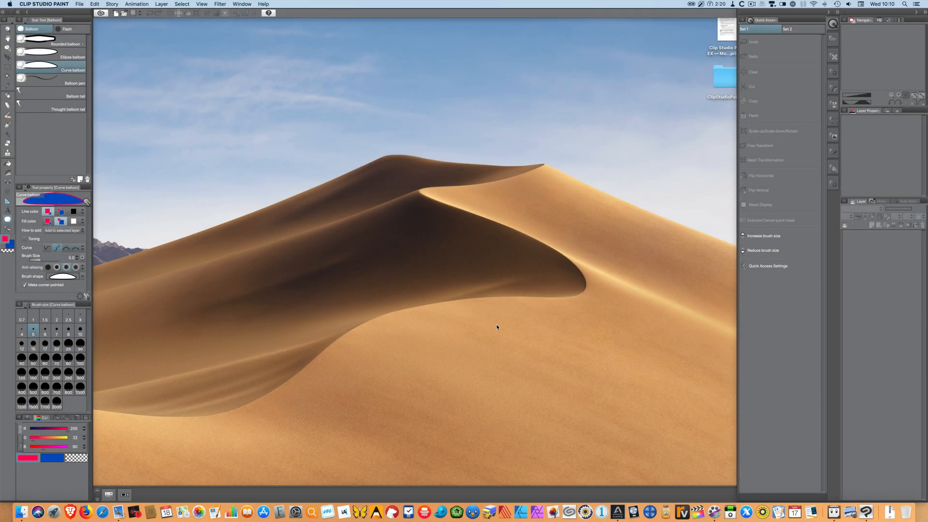
pyautogui.moveTo(496, 325)
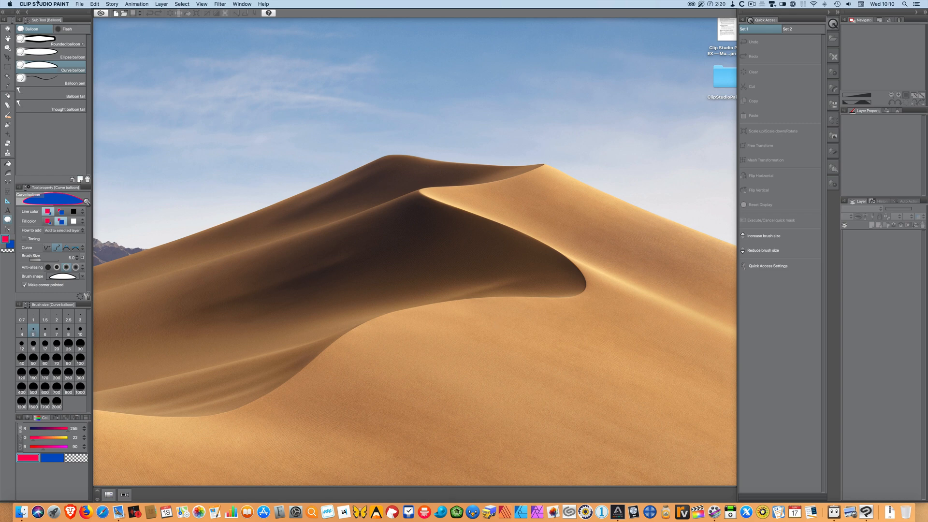
# In Preferences > Color conversion, review the RGB profiles and keep Adobe RGB (1998).
pyautogui.click(44, 4)
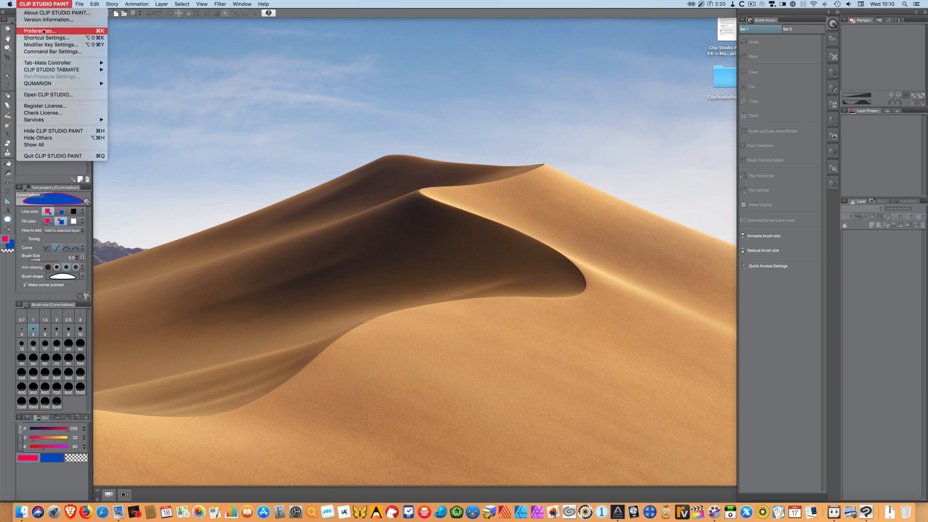
pyautogui.click(41, 31)
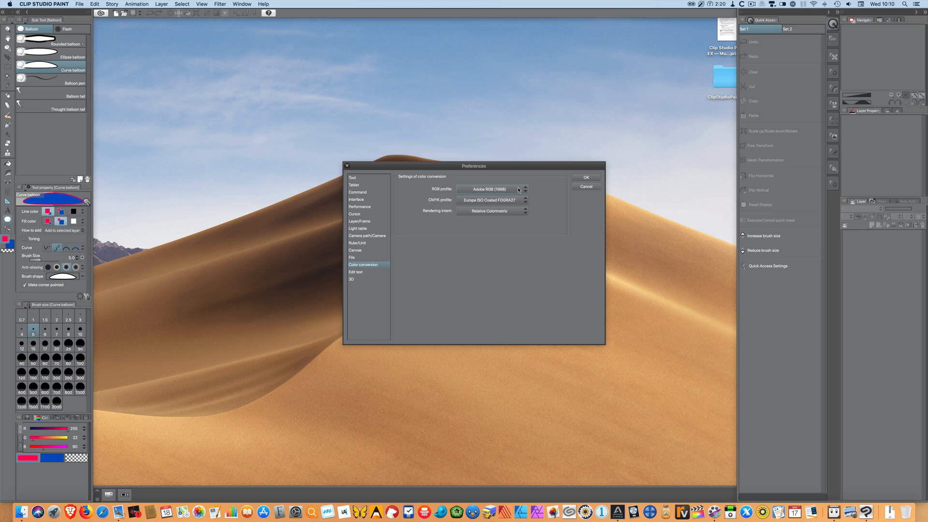
pyautogui.click(492, 188)
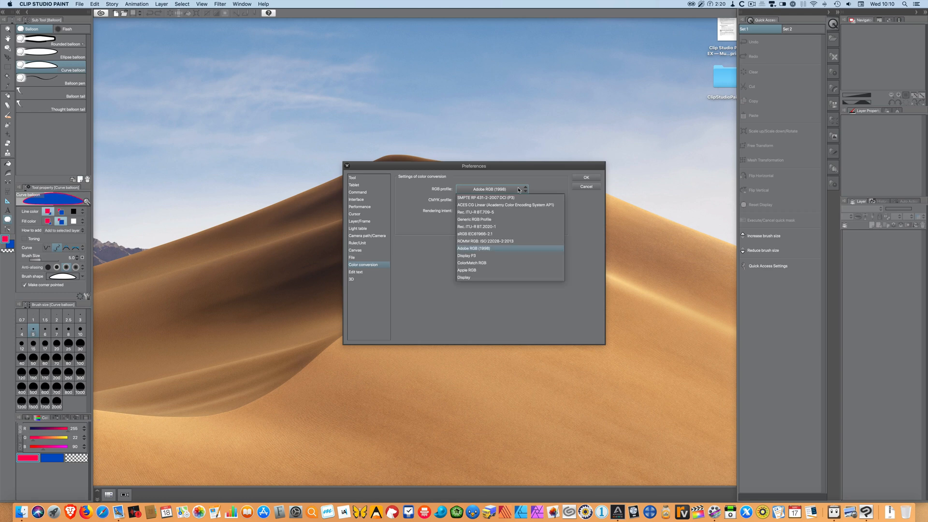
pyautogui.moveTo(467, 255)
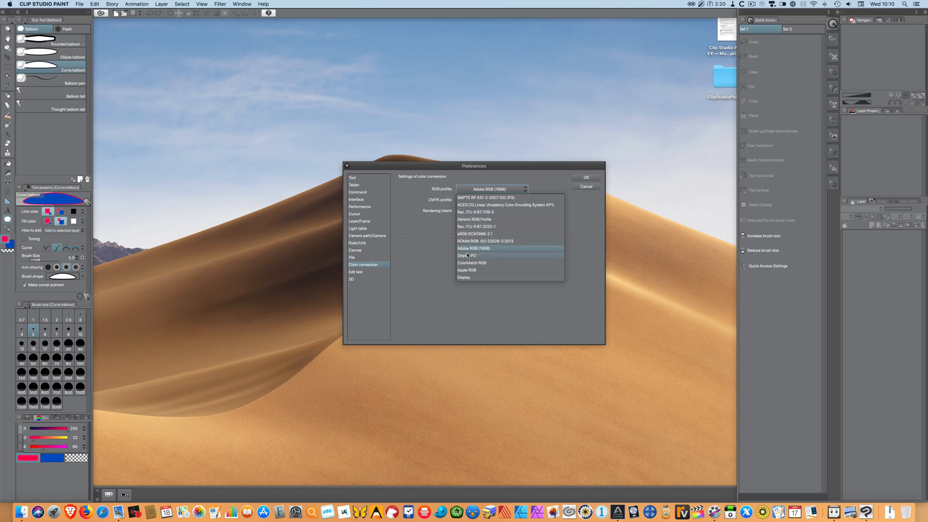
pyautogui.click(492, 249)
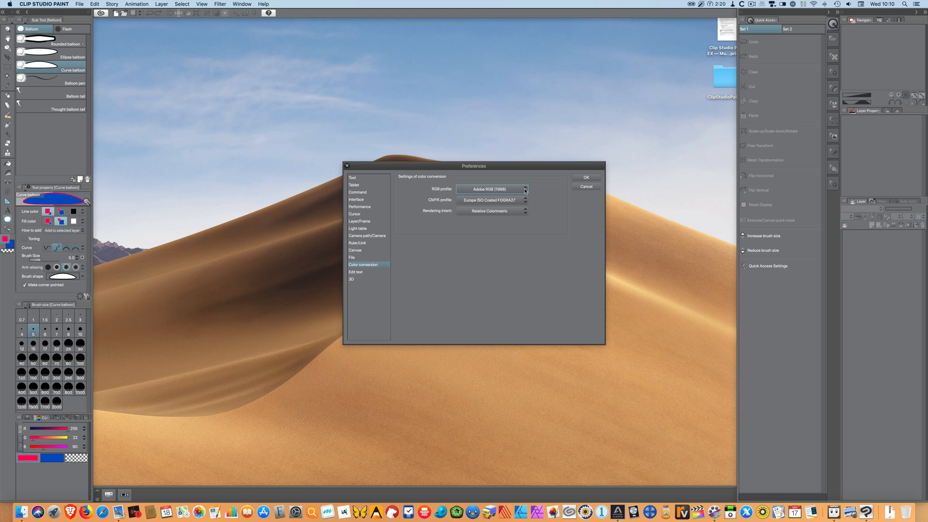
pyautogui.click(492, 188)
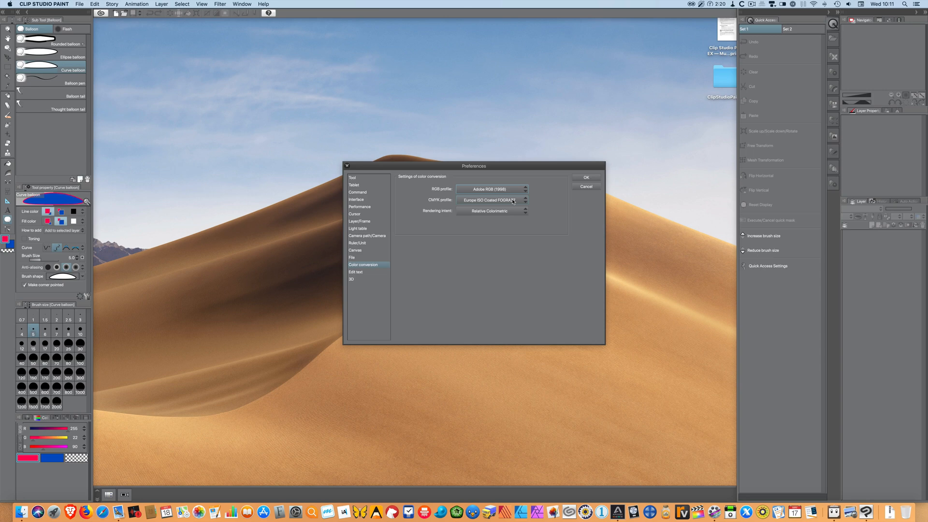
pyautogui.moveTo(513, 201)
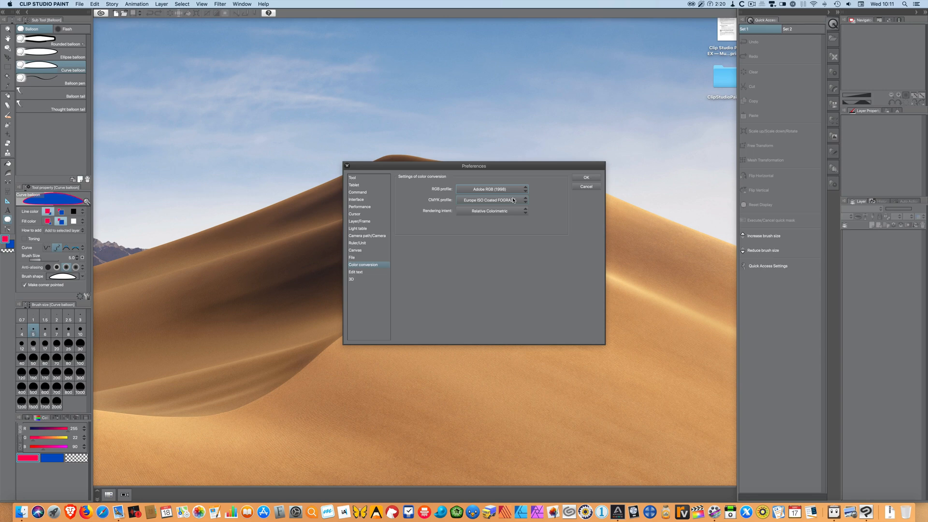
pyautogui.moveTo(512, 201)
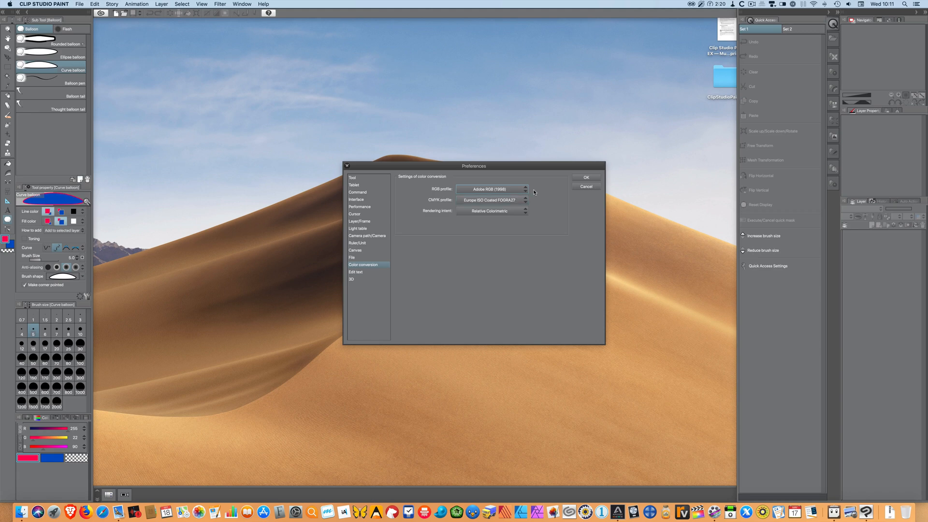
pyautogui.moveTo(522, 200)
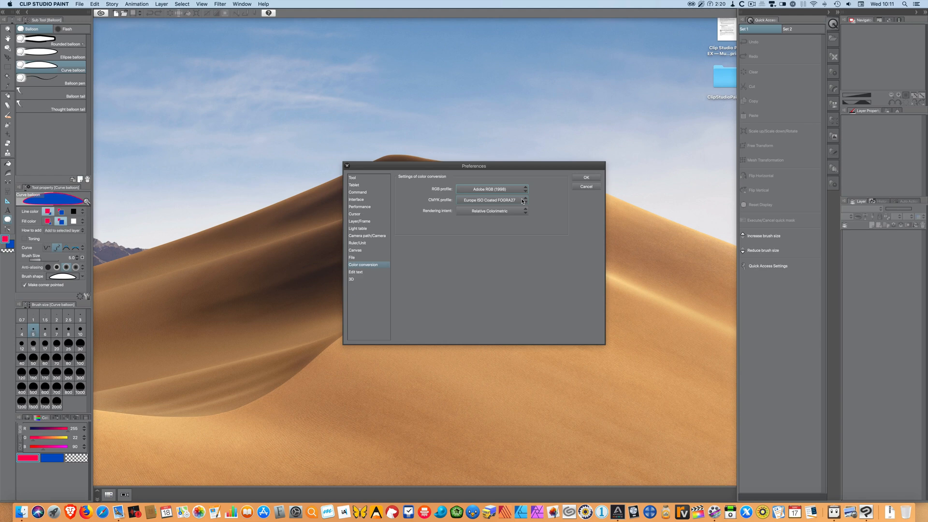
# Keep Europe ISO Coated FOGRA27 as the CMYK profile and confirm the preferences.
pyautogui.click(523, 199)
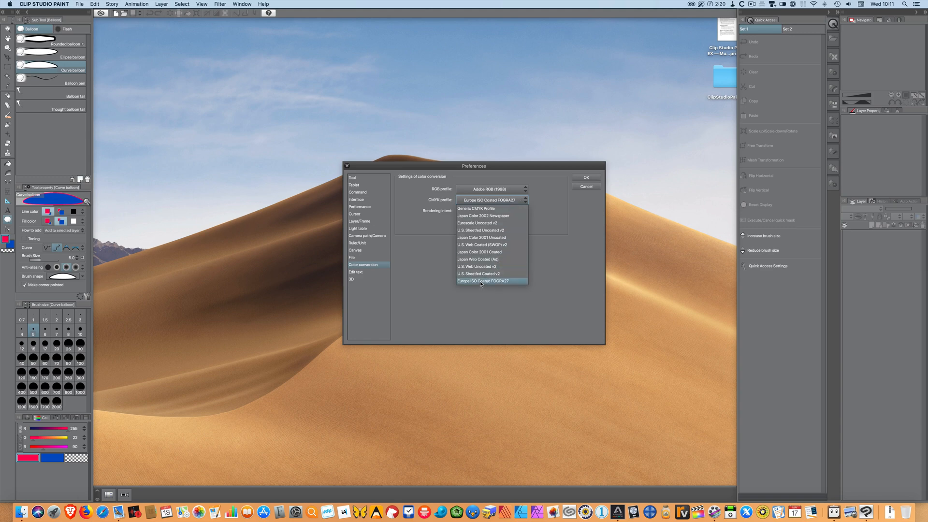
pyautogui.moveTo(475, 223)
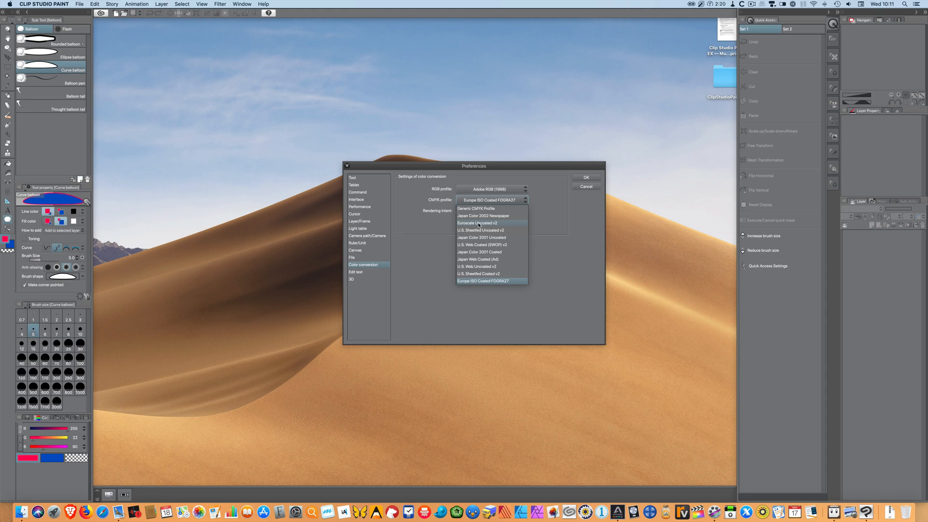
pyautogui.click(482, 280)
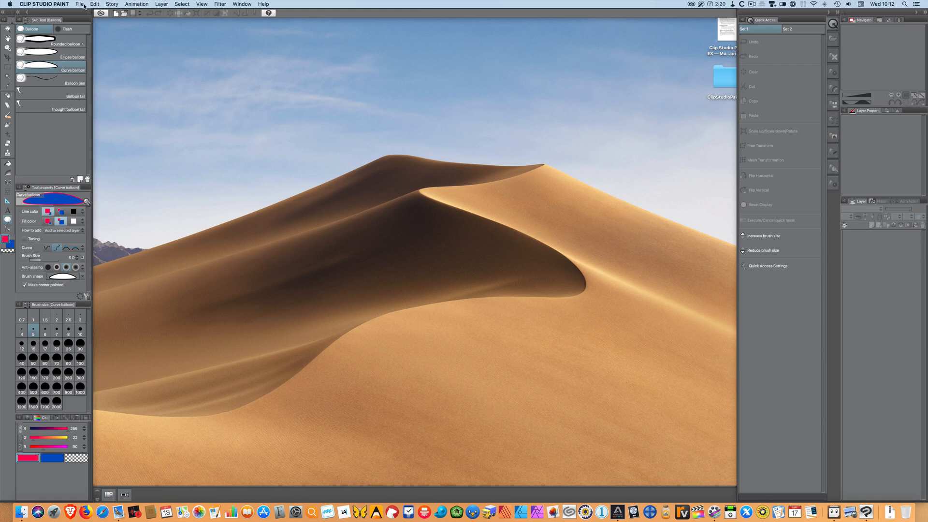
# Start a new work and compare the Illustration, Comic and fanzine printing work types.
pyautogui.click(78, 4)
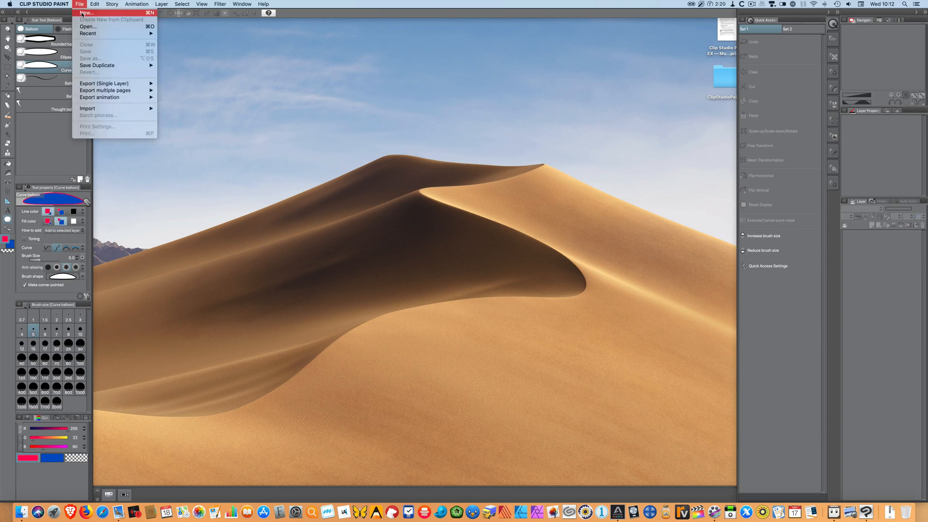
pyautogui.click(87, 13)
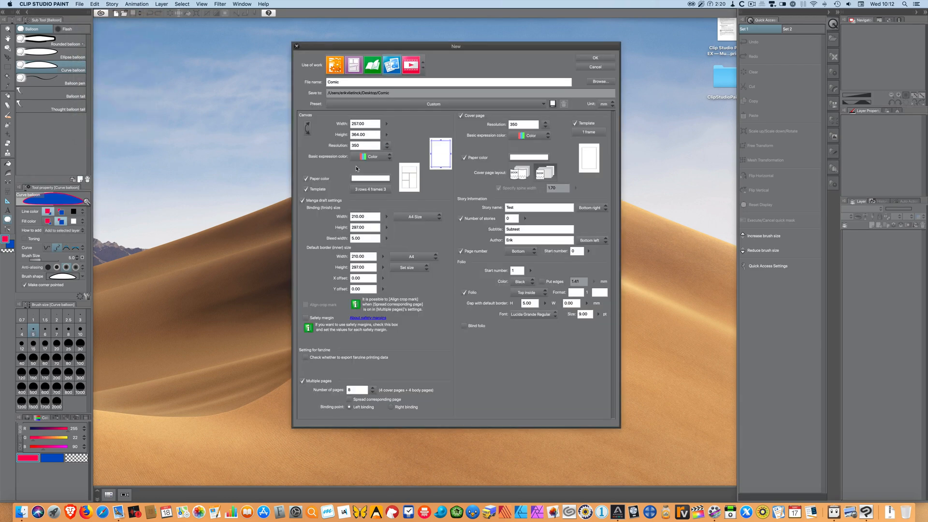
pyautogui.moveTo(455, 47); pyautogui.dragTo(469, 54)
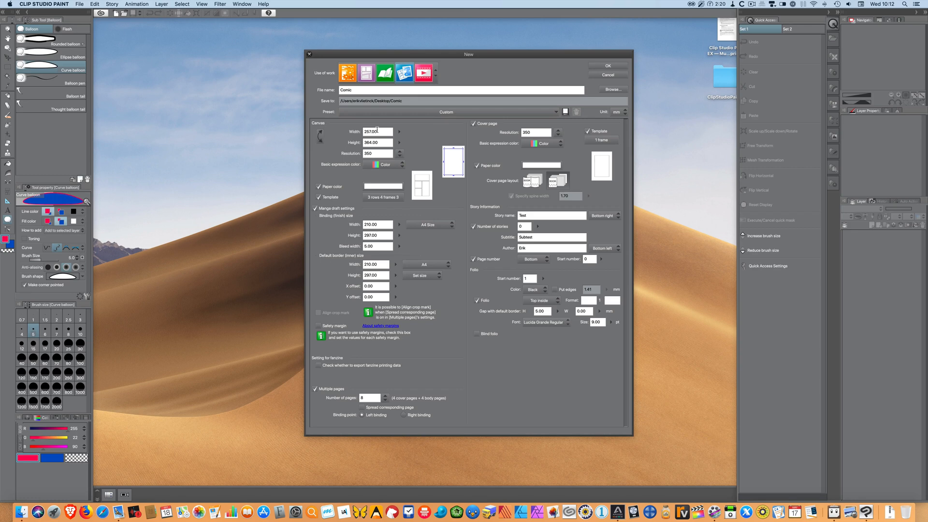
pyautogui.click(348, 72)
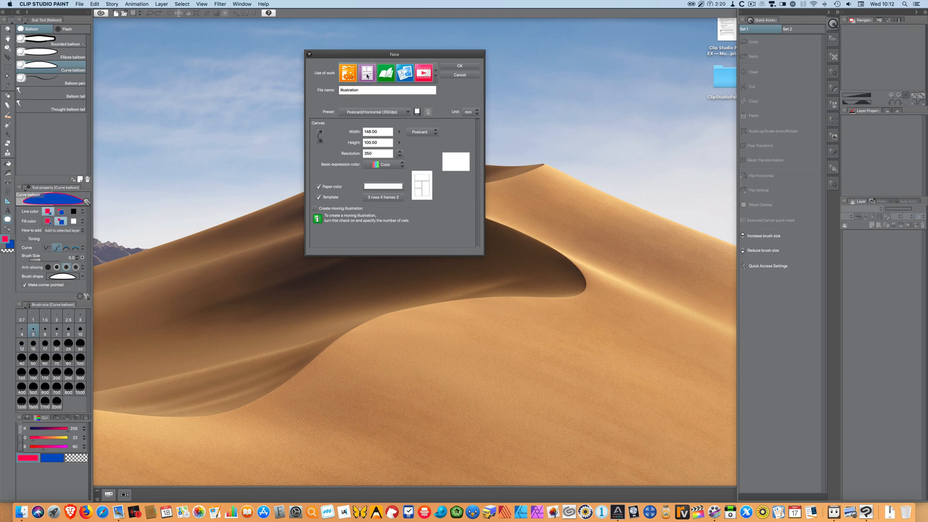
pyautogui.click(367, 72)
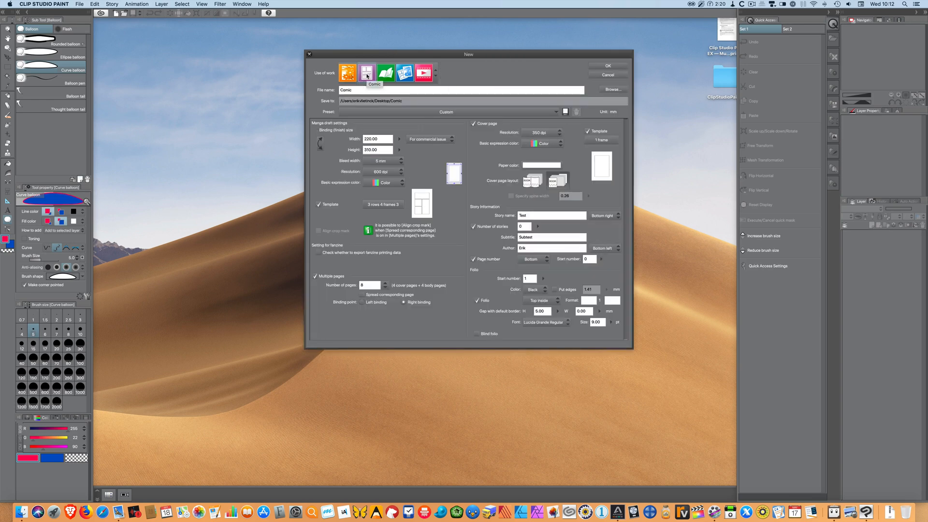
pyautogui.click(386, 73)
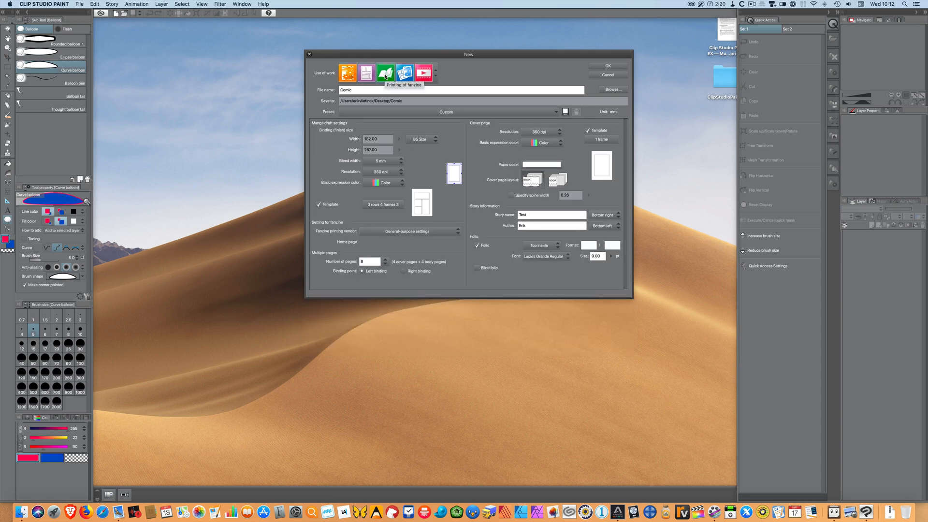
pyautogui.moveTo(405, 73)
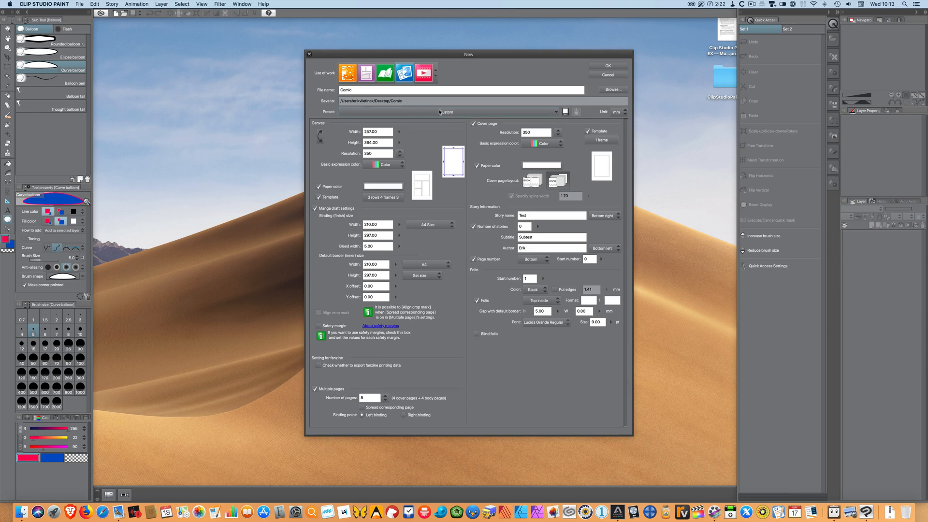
# Apply the A4 Color (350dpi) canvas preset, check the orientation and choose the resolution.
pyautogui.click(447, 112)
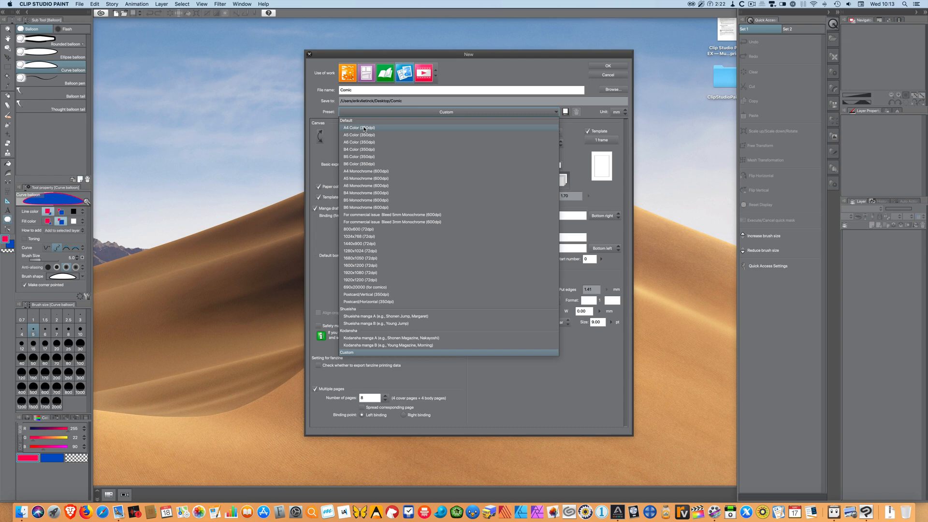
pyautogui.moveTo(363, 135)
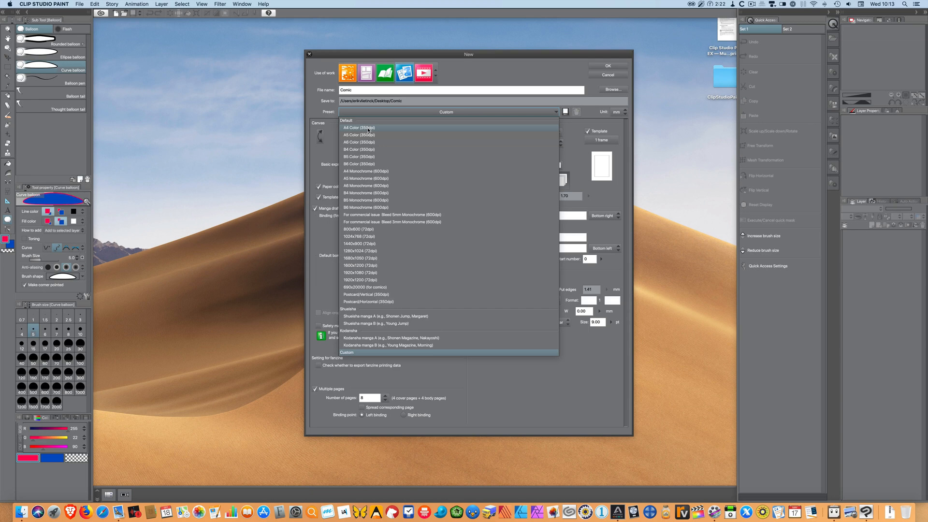
pyautogui.click(357, 127)
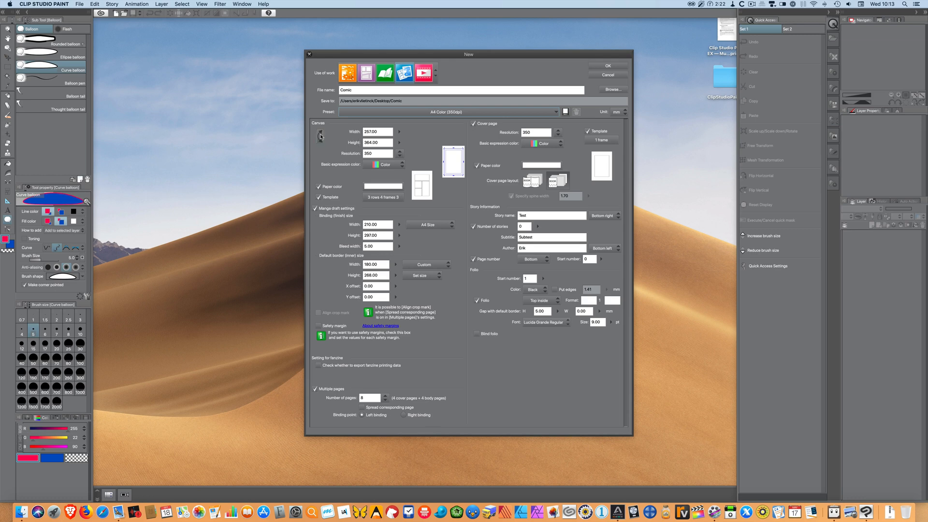
pyautogui.click(320, 136)
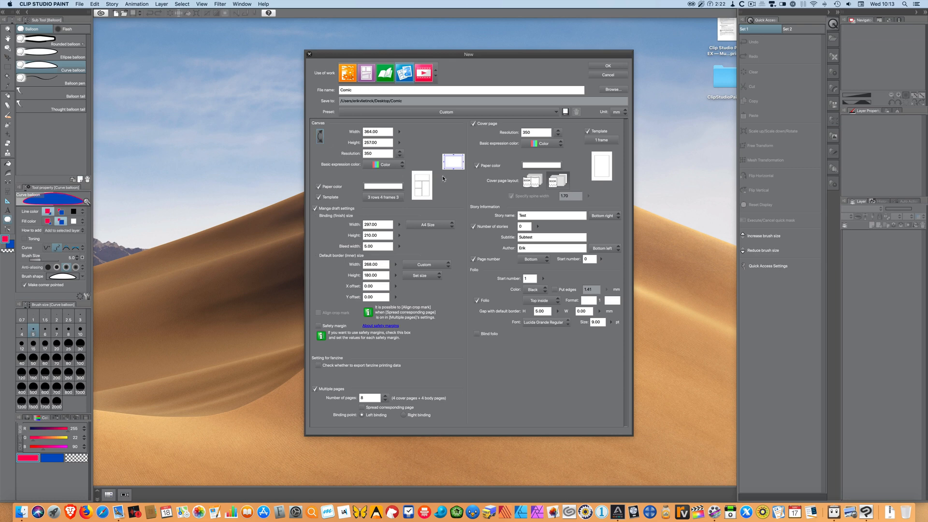
pyautogui.moveTo(335, 135)
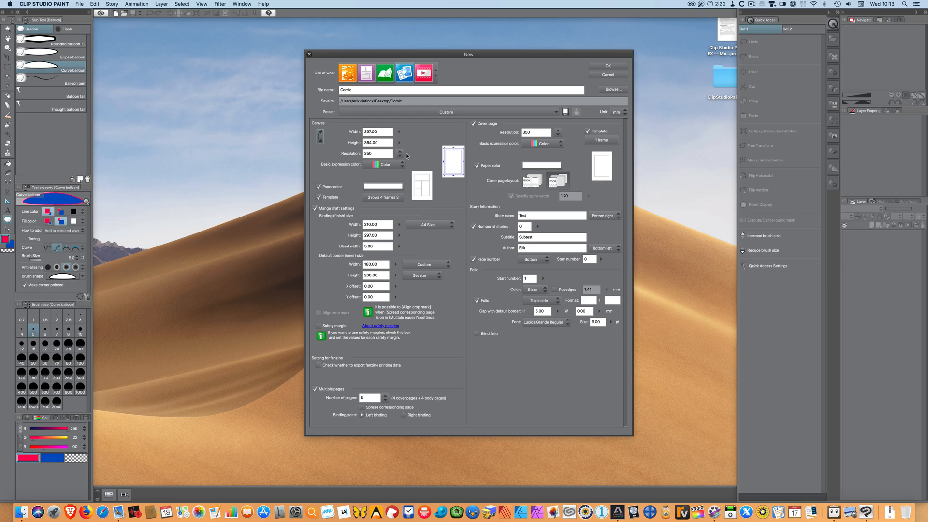
pyautogui.click(400, 154)
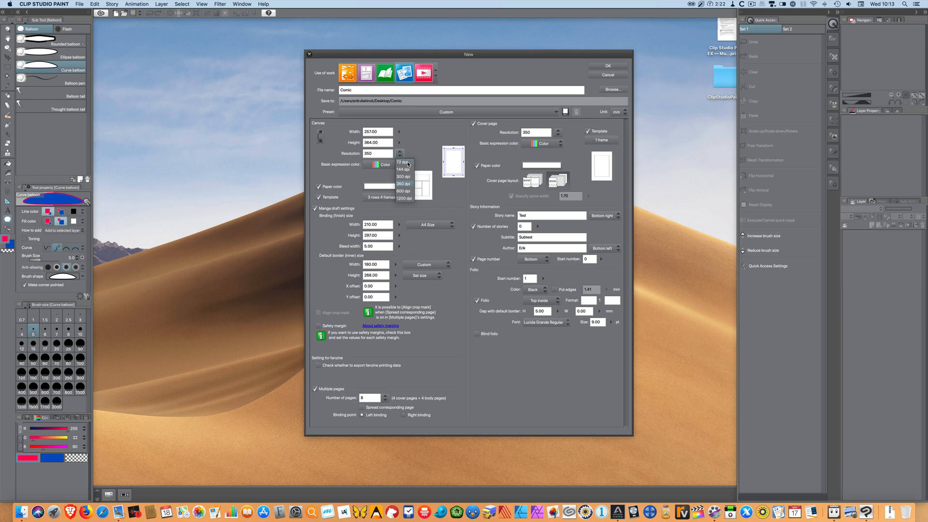
pyautogui.click(403, 184)
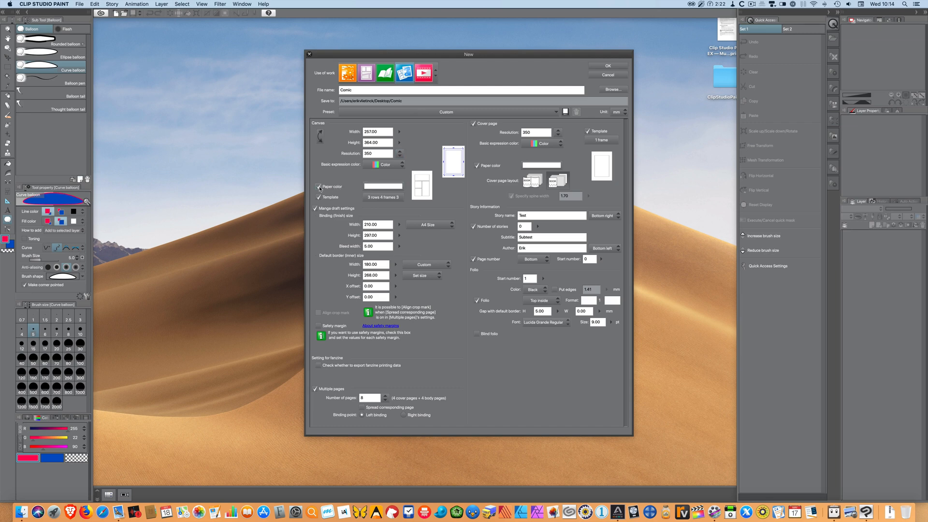
# Browse the paper colour sets but keep white paper, then switch off the page frame template.
pyautogui.click(318, 186)
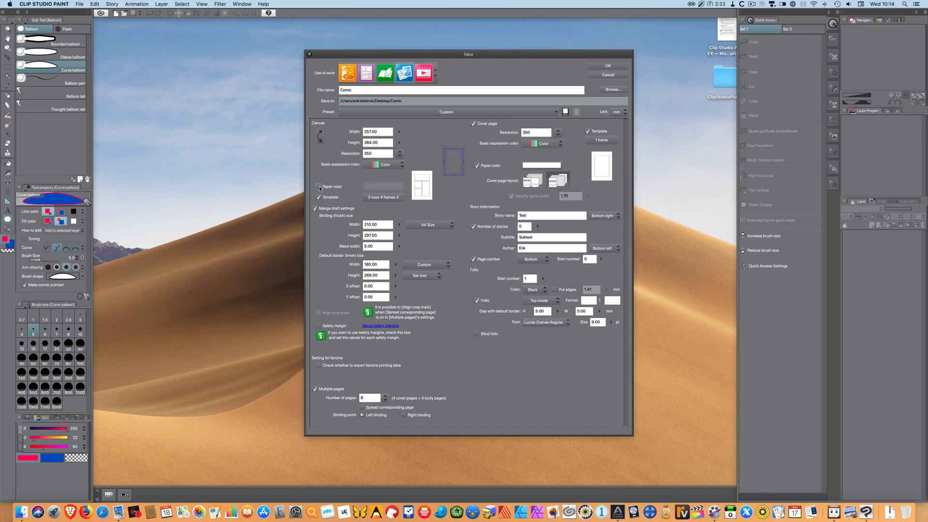
pyautogui.click(319, 186)
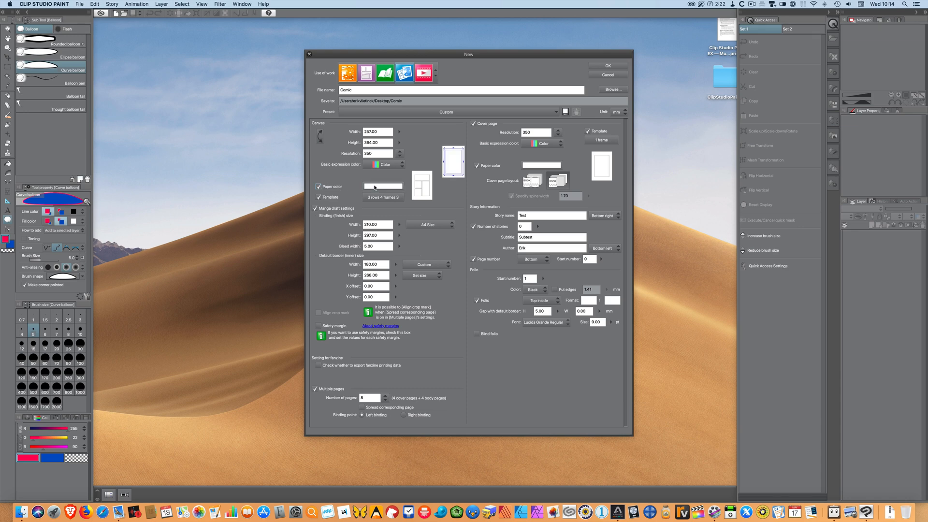
pyautogui.click(382, 186)
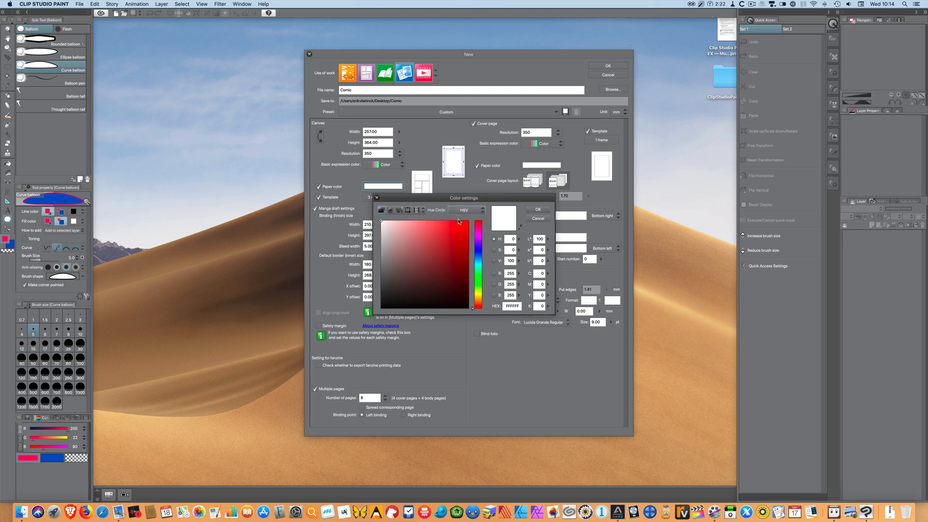
pyautogui.click(407, 209)
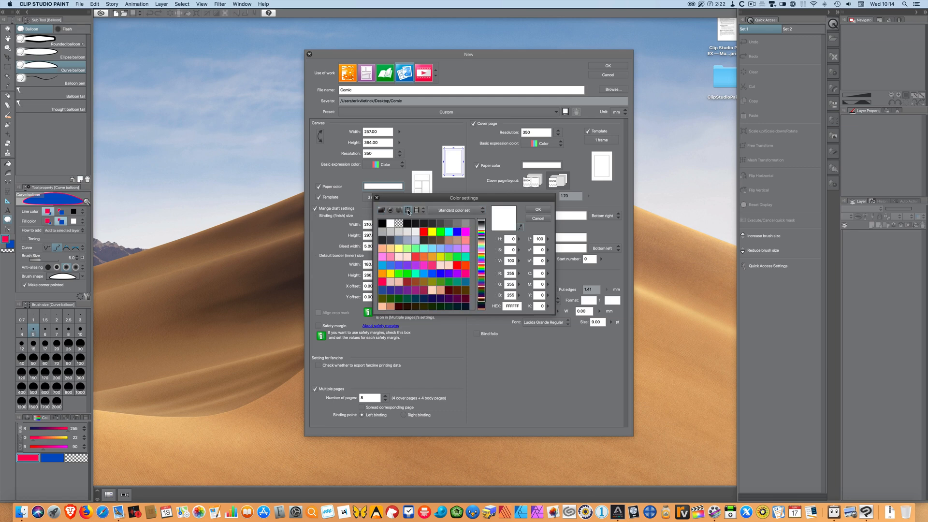
pyautogui.click(454, 210)
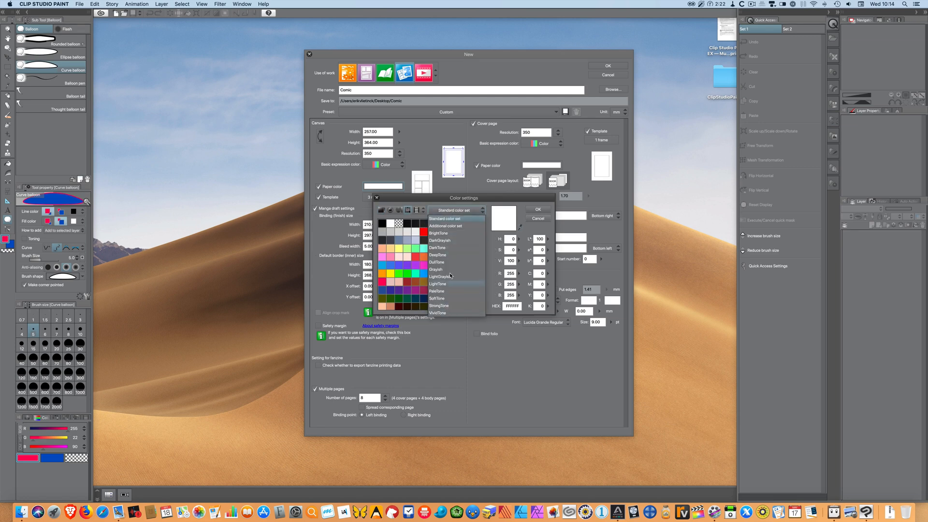
pyautogui.click(453, 210)
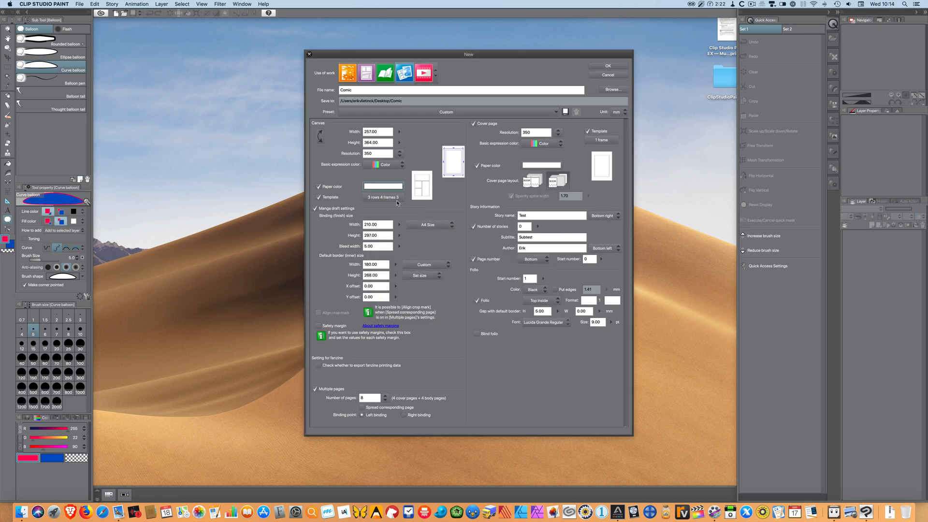
pyautogui.click(315, 197)
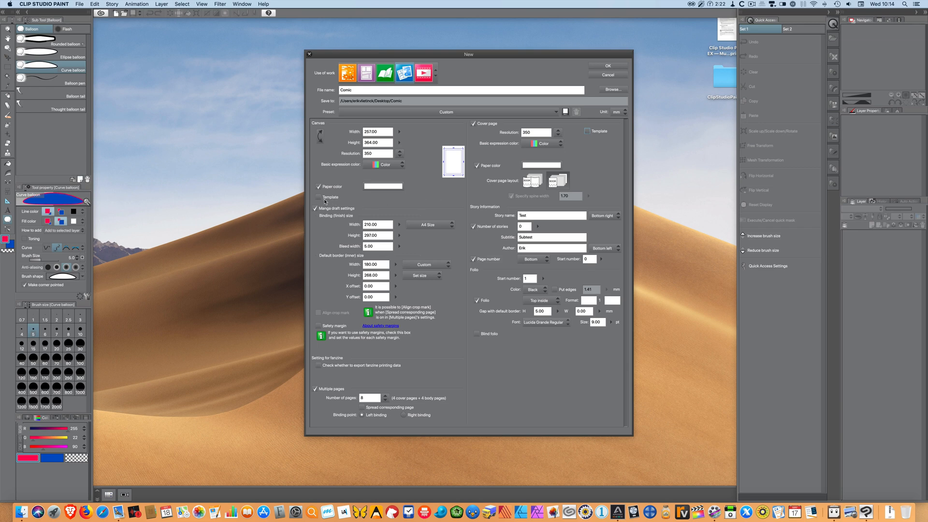
# Re-enable the template and choose '4 frames 2 strips' for the pages.
pyautogui.click(318, 197)
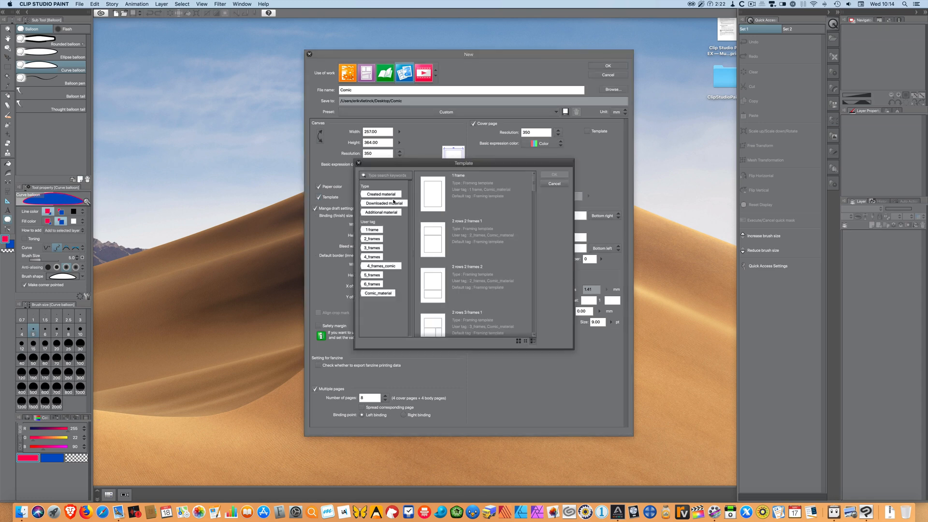
pyautogui.click(474, 239)
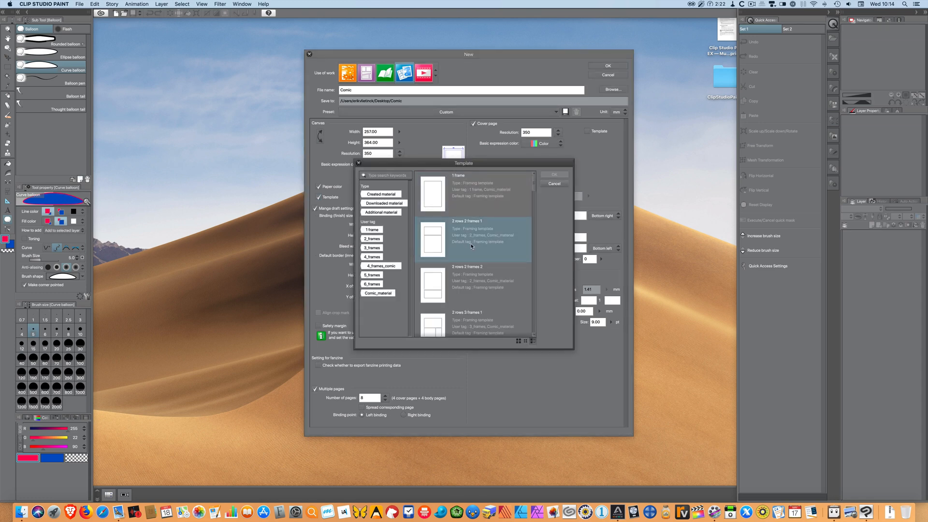
pyautogui.scroll(-3)
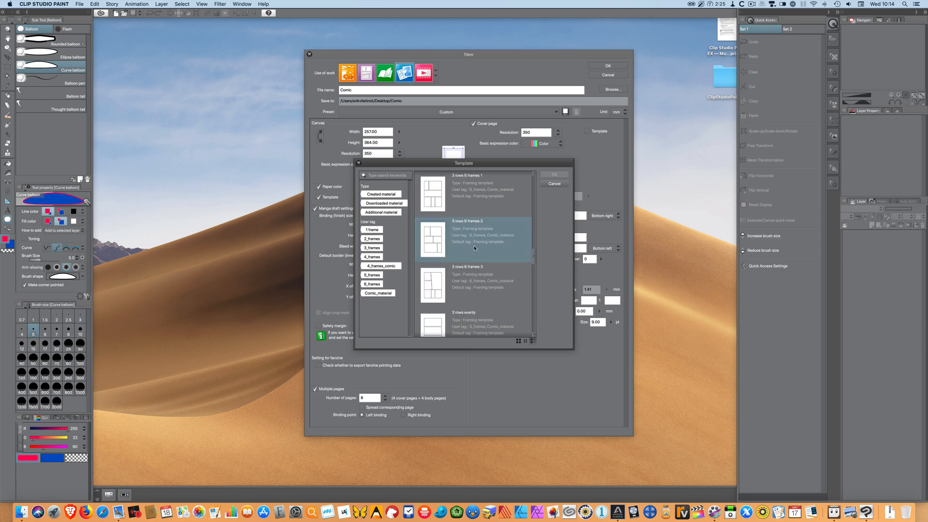
pyautogui.scroll(-3)
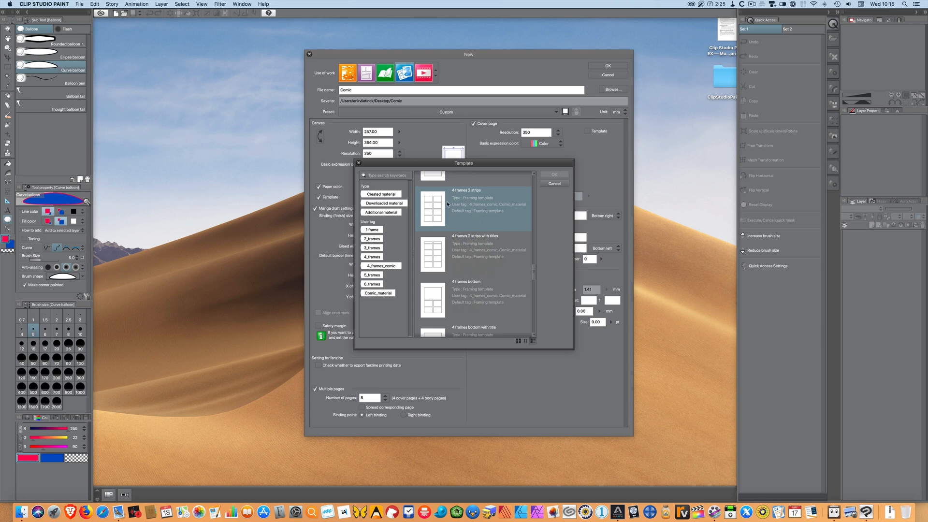
pyautogui.click(553, 173)
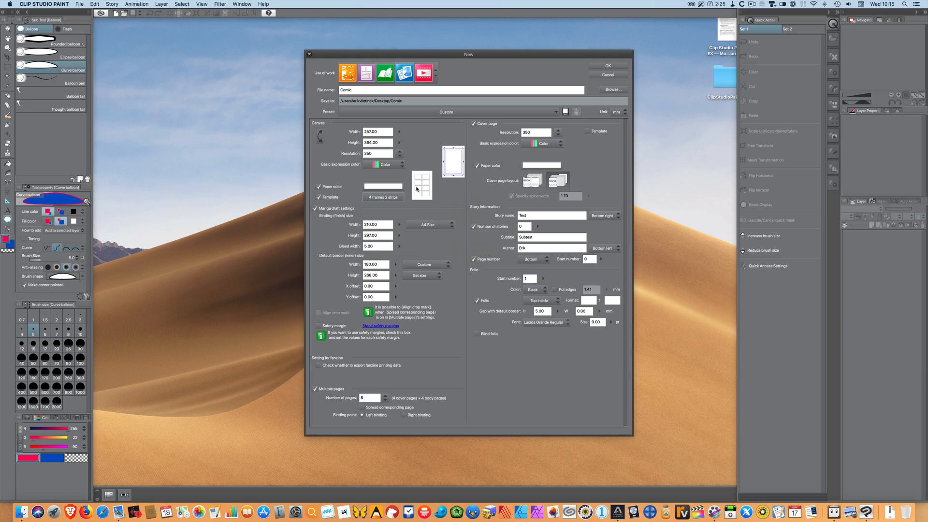
pyautogui.moveTo(415, 194)
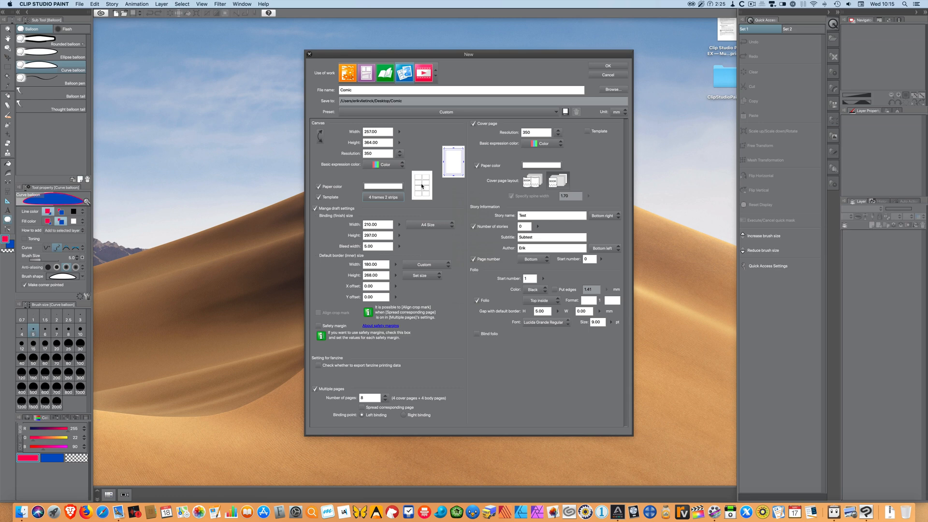
pyautogui.moveTo(445, 207)
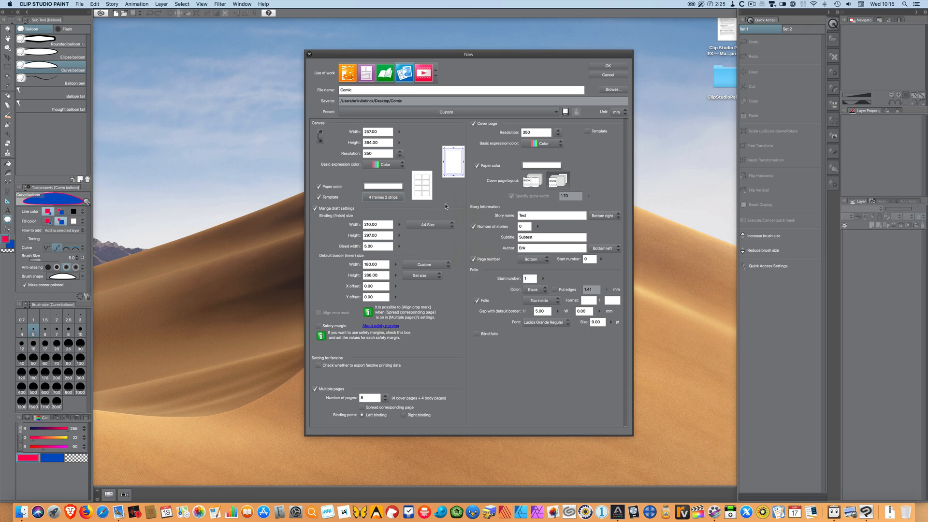
pyautogui.moveTo(596, 162)
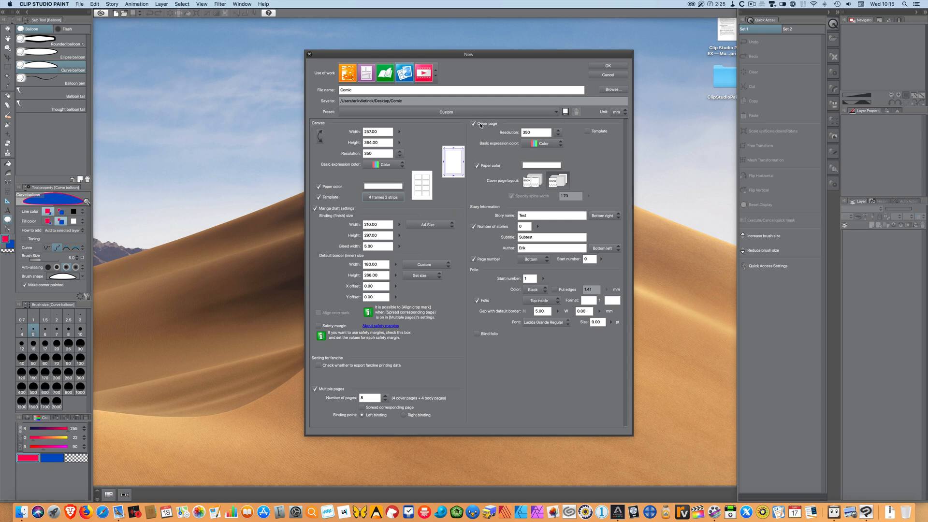
pyautogui.click(475, 123)
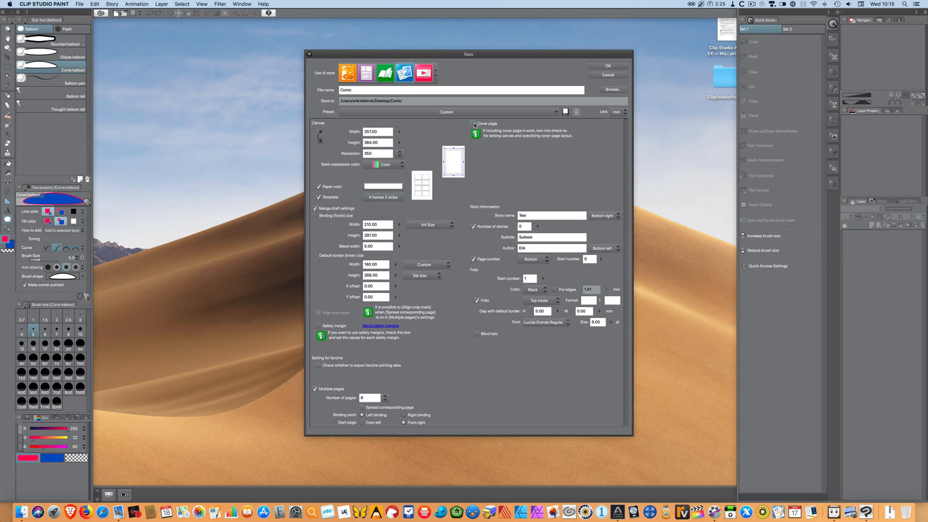
pyautogui.click(474, 123)
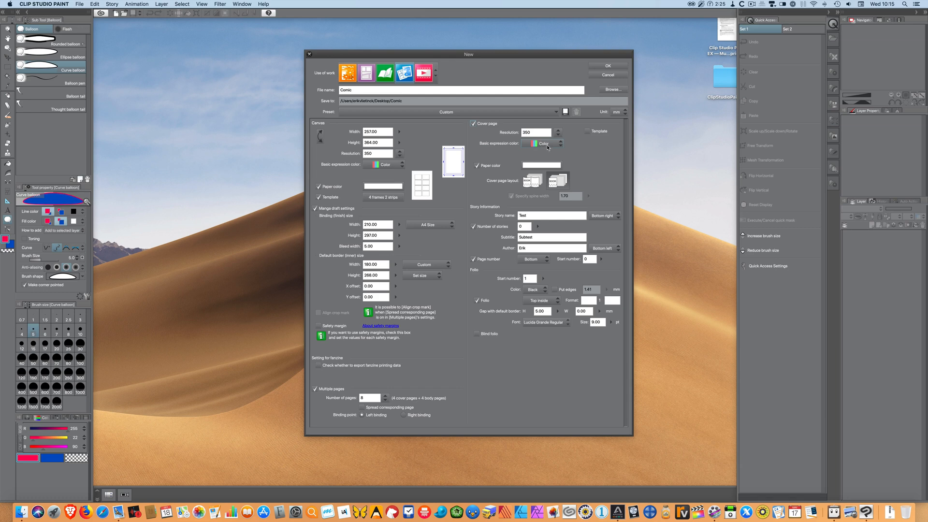
pyautogui.click(543, 143)
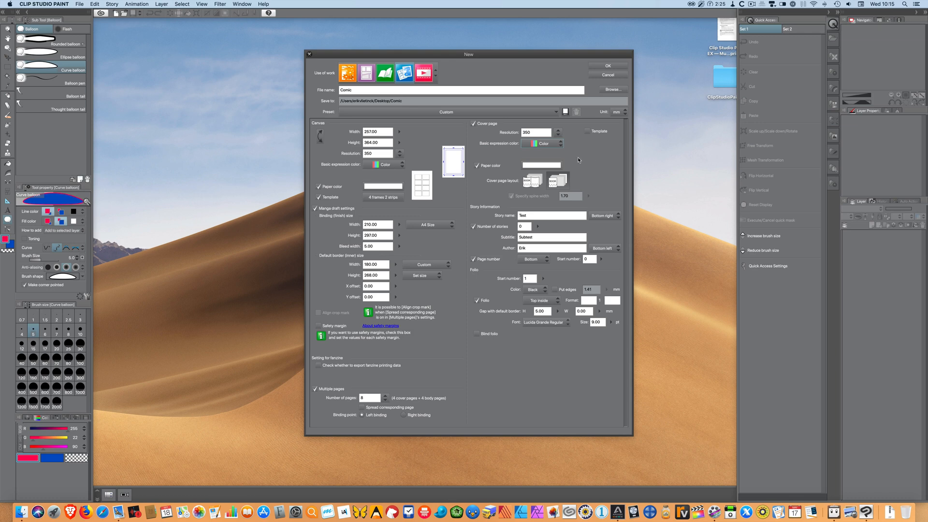
# Compare the cover layouts and settle on the spread with a specified spine width of 1.70 mm.
pyautogui.click(541, 165)
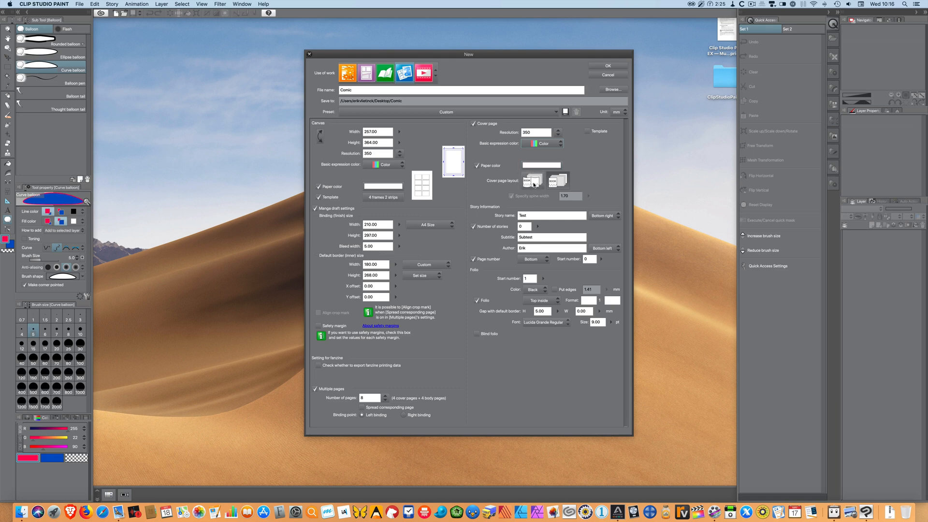
pyautogui.click(532, 180)
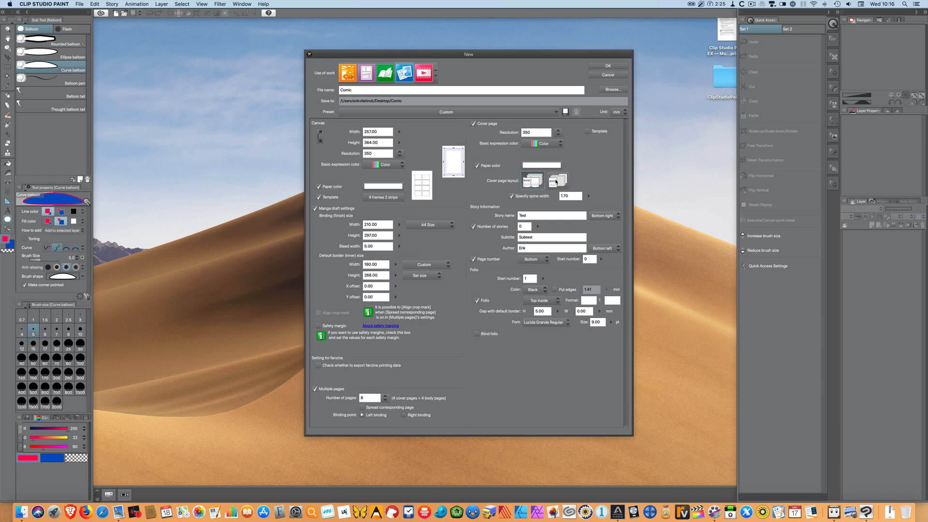
pyautogui.click(557, 181)
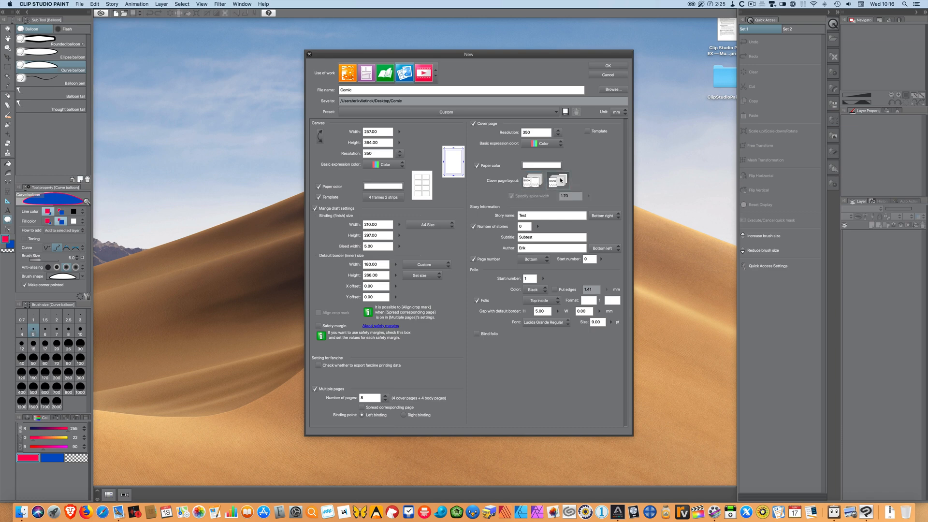
pyautogui.click(558, 181)
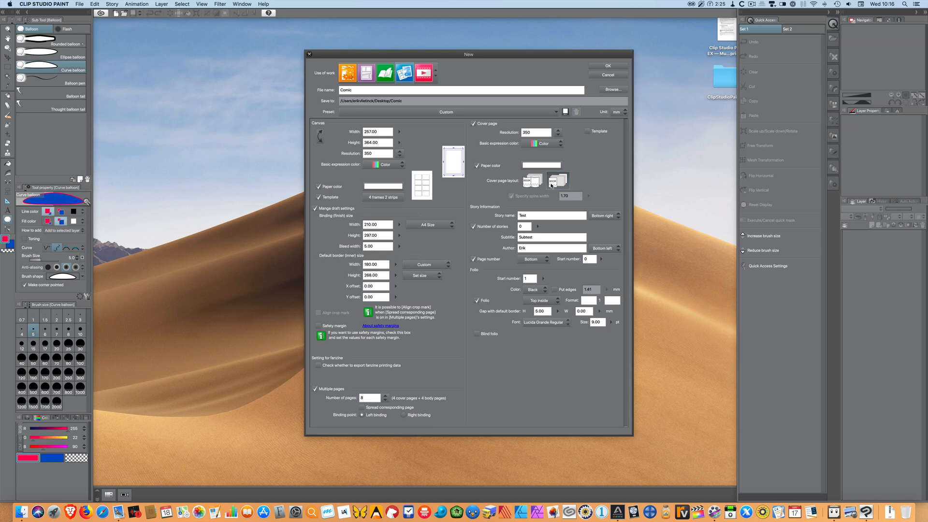
pyautogui.click(556, 180)
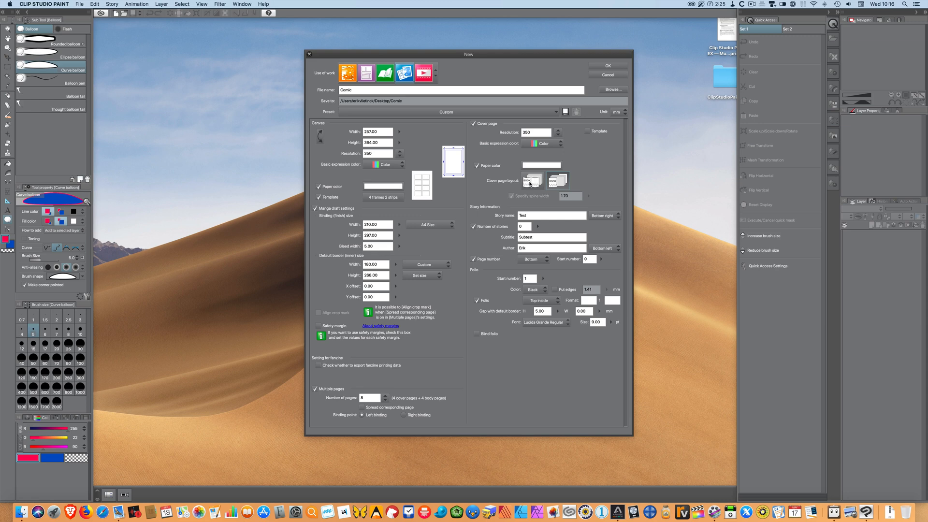
pyautogui.click(559, 181)
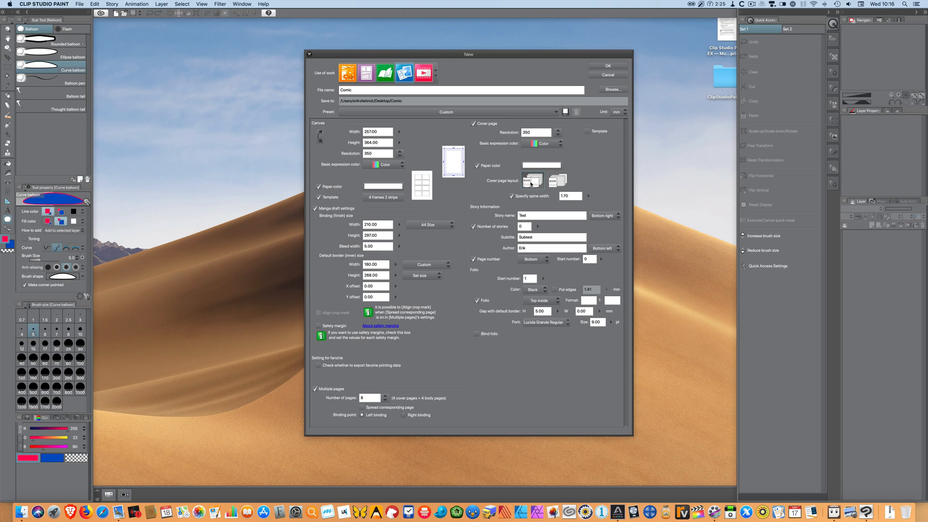
pyautogui.click(557, 180)
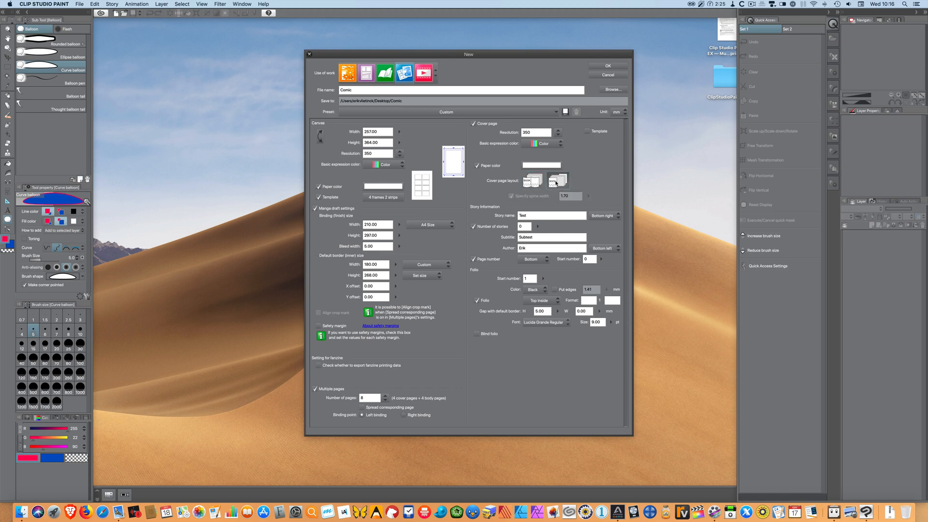
pyautogui.click(557, 180)
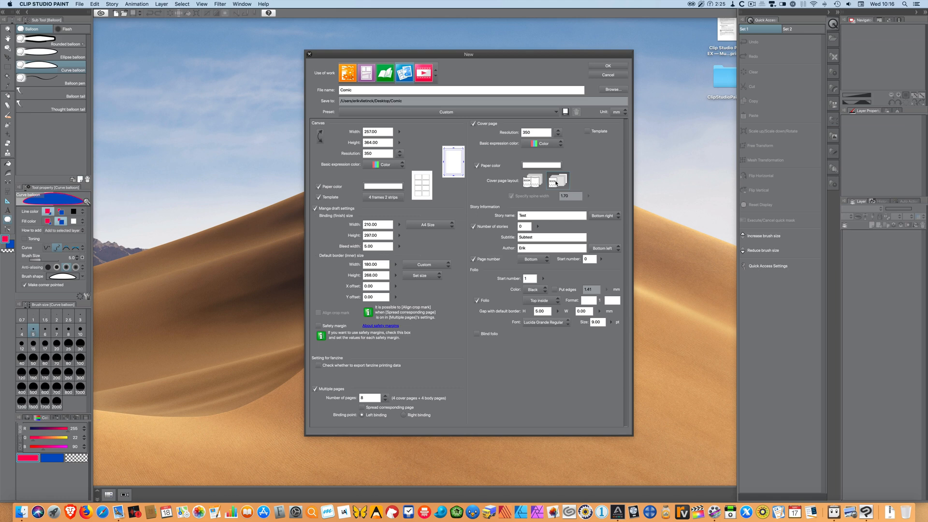
pyautogui.click(557, 181)
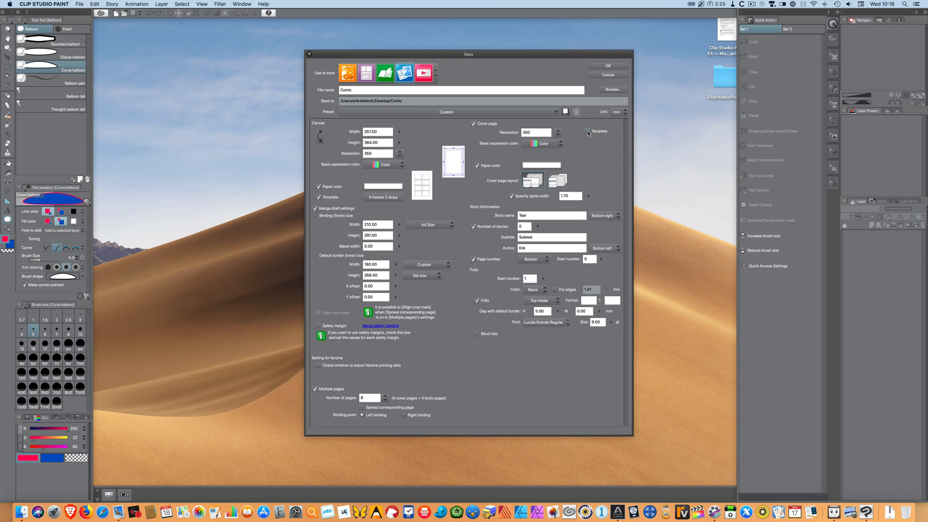
pyautogui.click(600, 132)
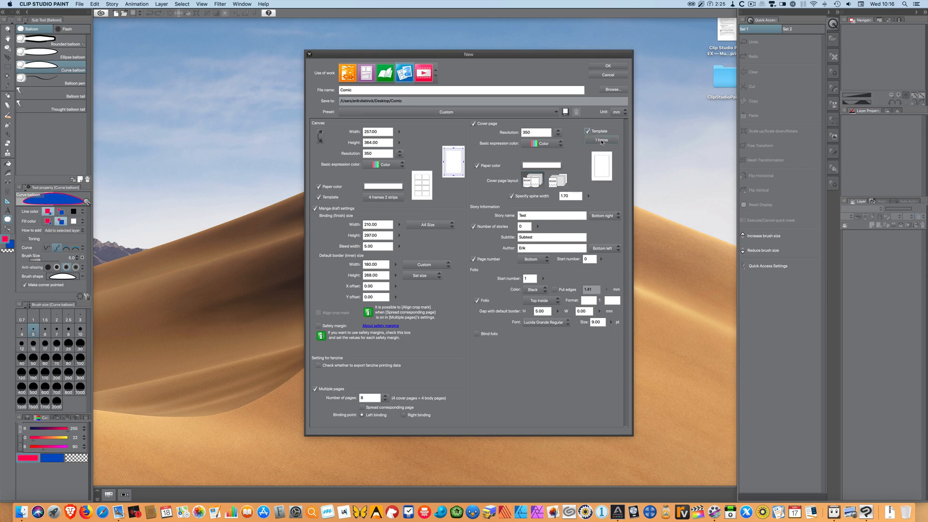
pyautogui.click(601, 139)
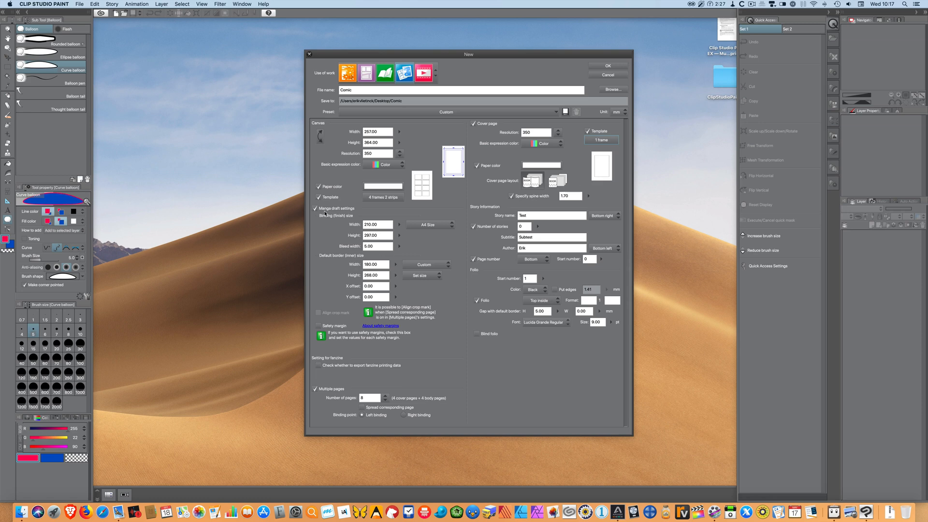
pyautogui.moveTo(426, 167)
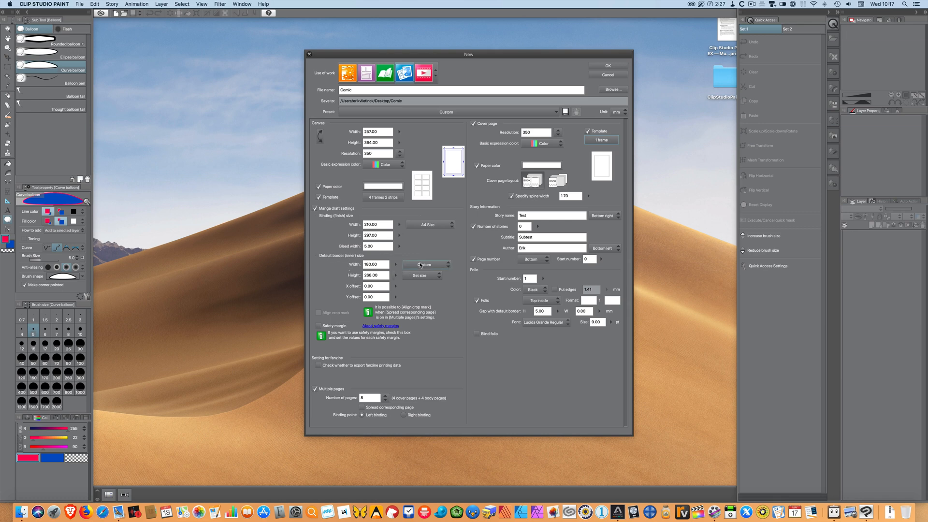
# Set the default border to the A4 preset (210×297 mm), checking the margin entry mode and returning to size.
pyautogui.click(427, 265)
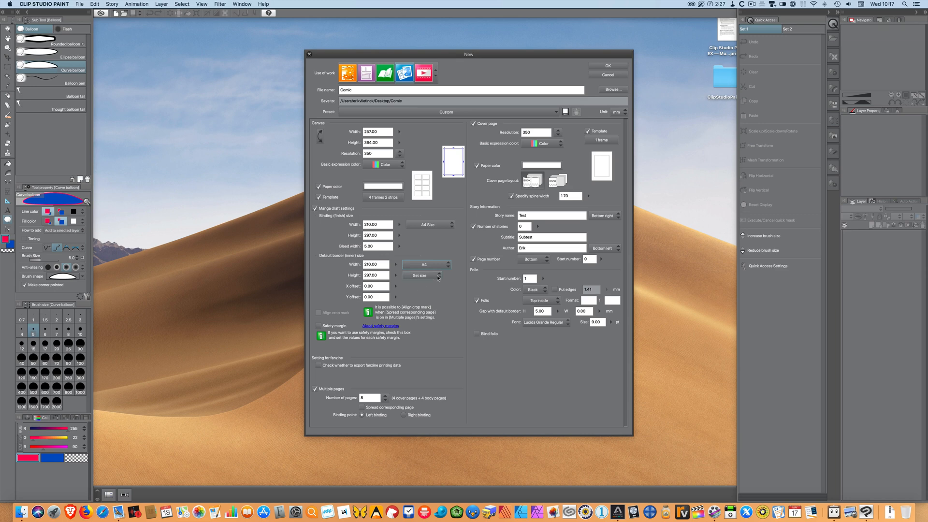
pyautogui.click(423, 275)
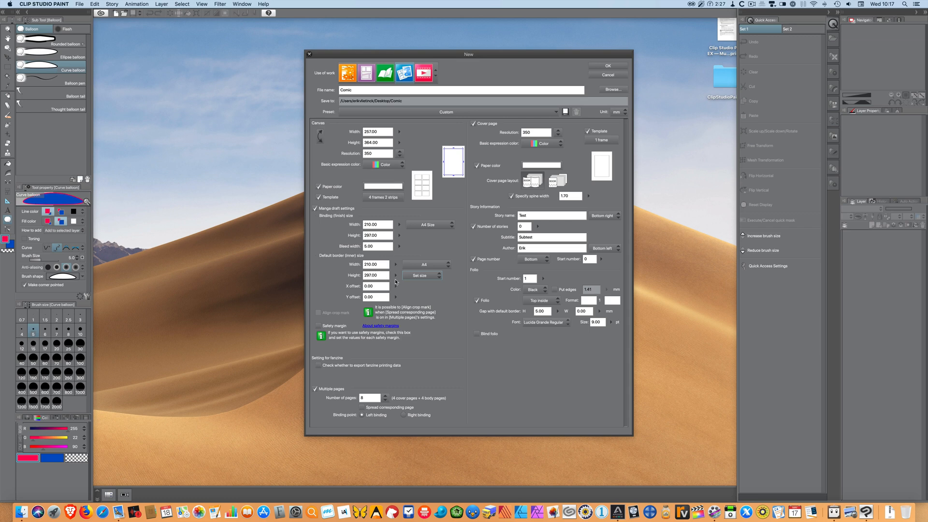
pyautogui.click(419, 276)
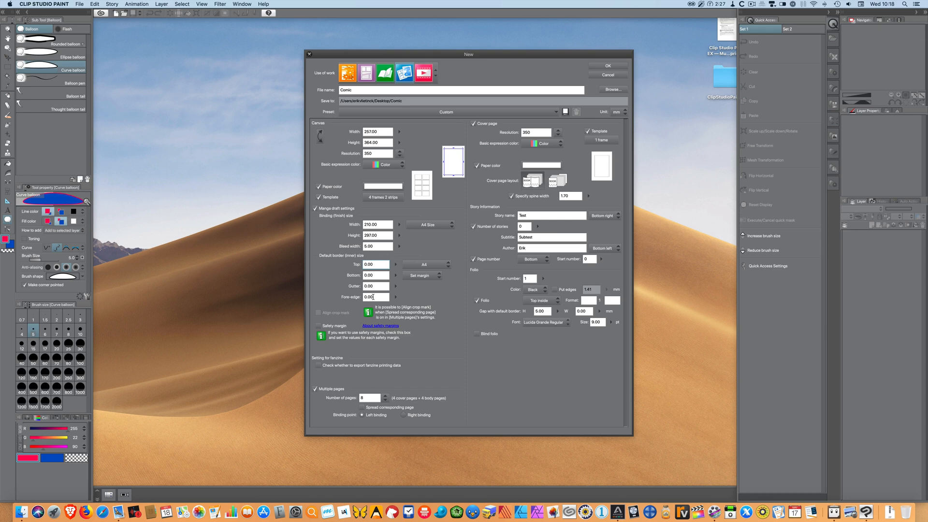
pyautogui.click(423, 275)
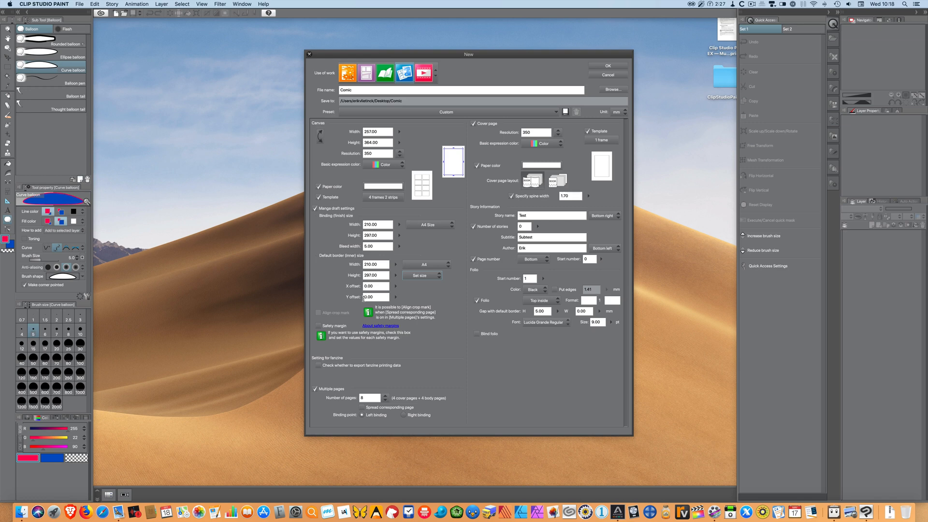
pyautogui.moveTo(413, 285)
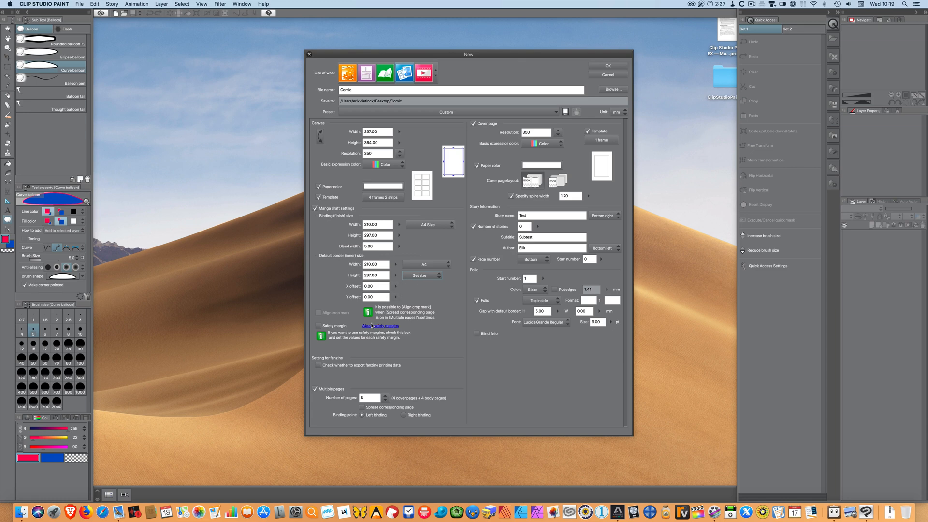
pyautogui.click(318, 326)
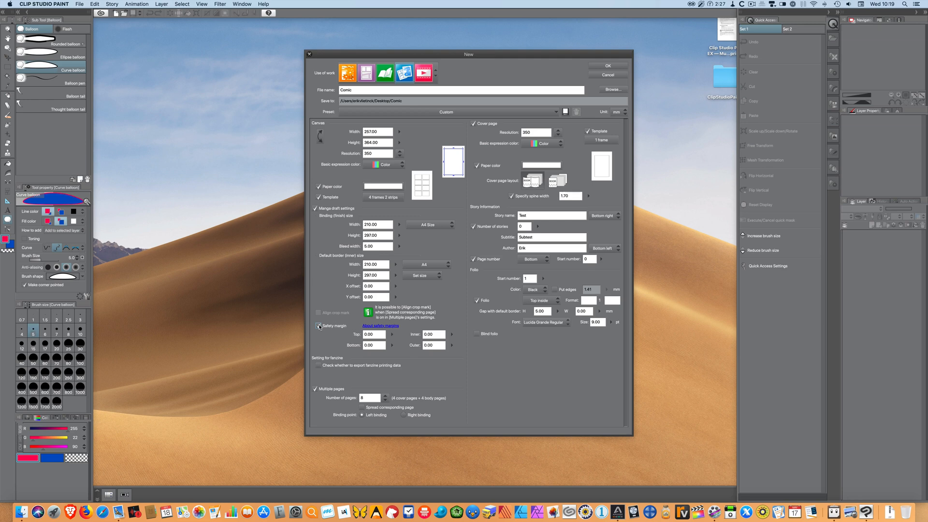
pyautogui.click(318, 326)
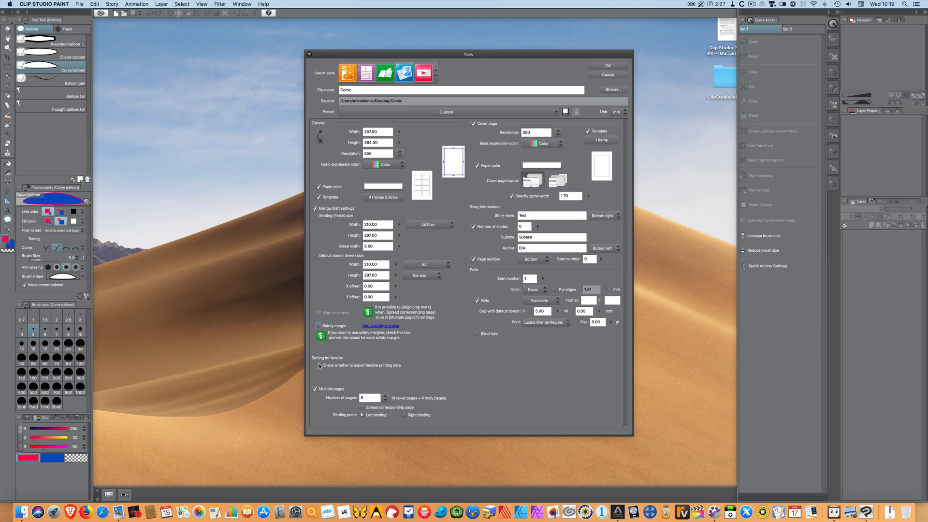
pyautogui.click(318, 365)
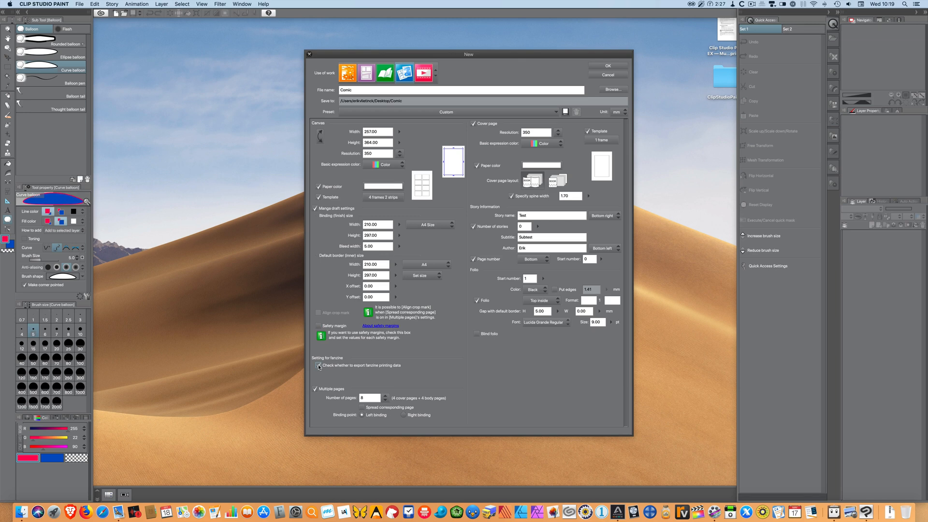
pyautogui.click(318, 366)
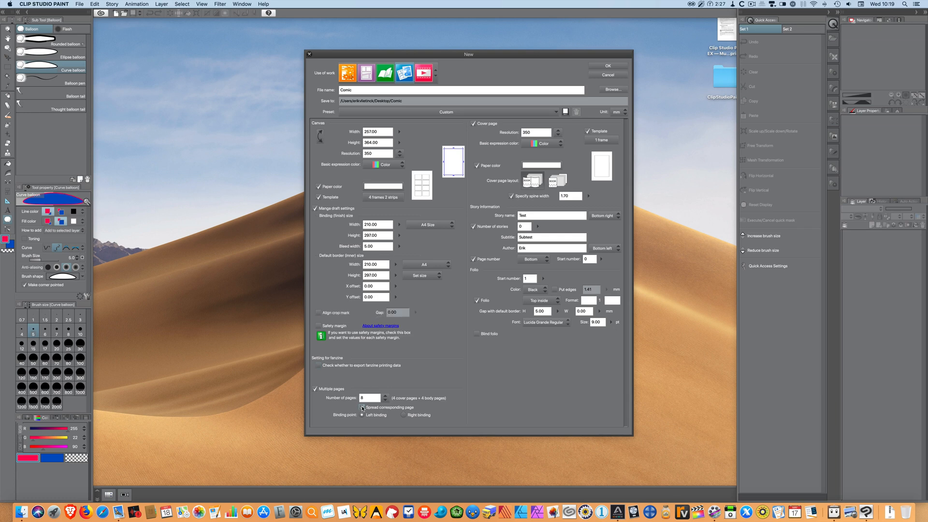
pyautogui.click(363, 407)
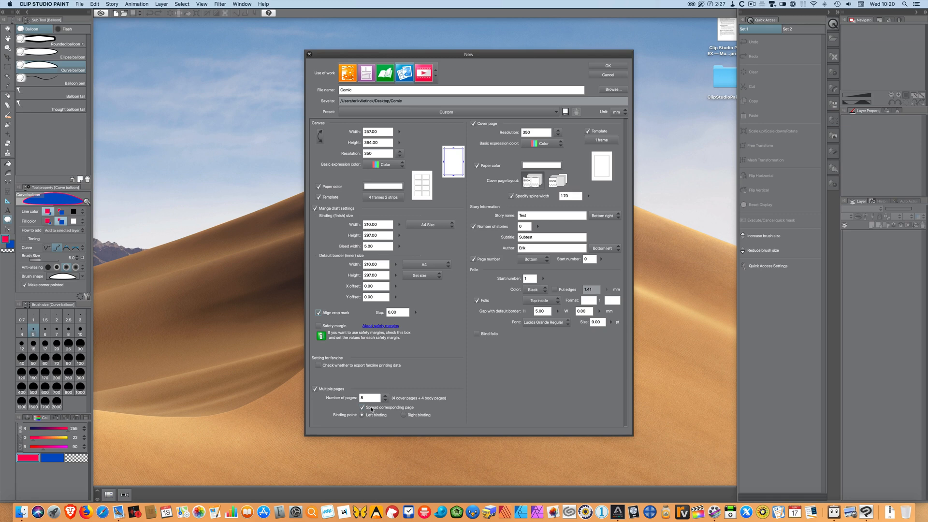
pyautogui.click(363, 407)
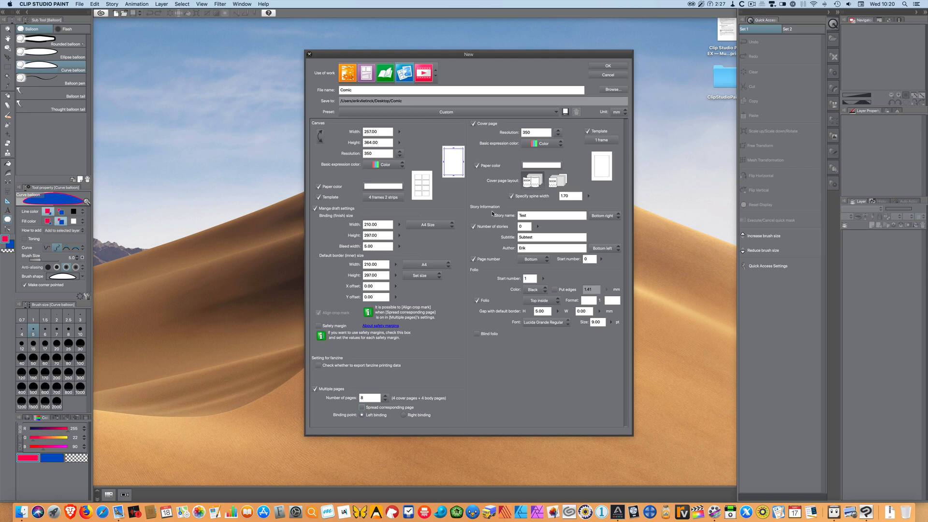
pyautogui.click(603, 215)
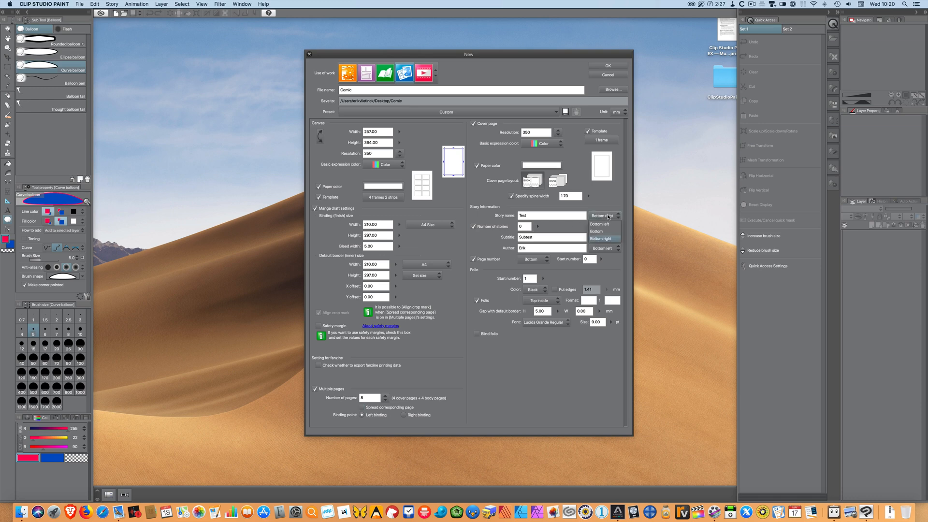
pyautogui.moveTo(479, 220)
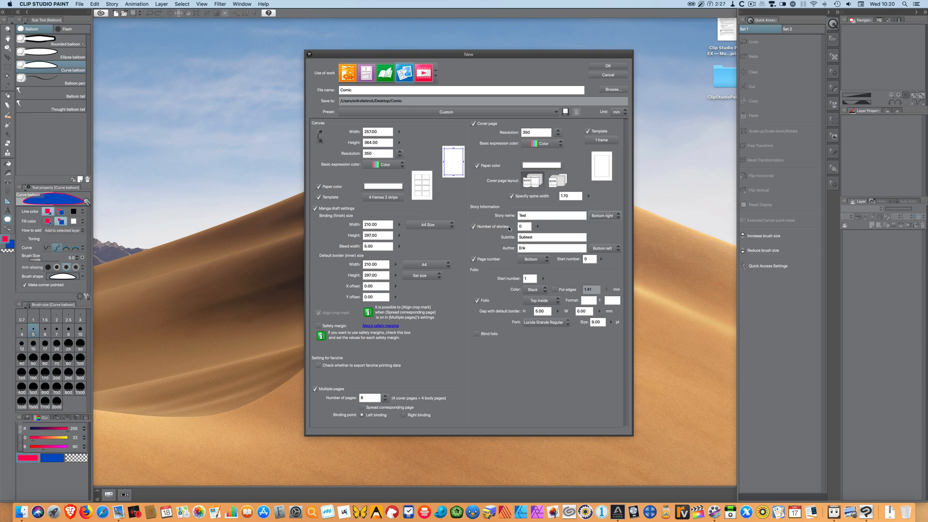
pyautogui.click(473, 226)
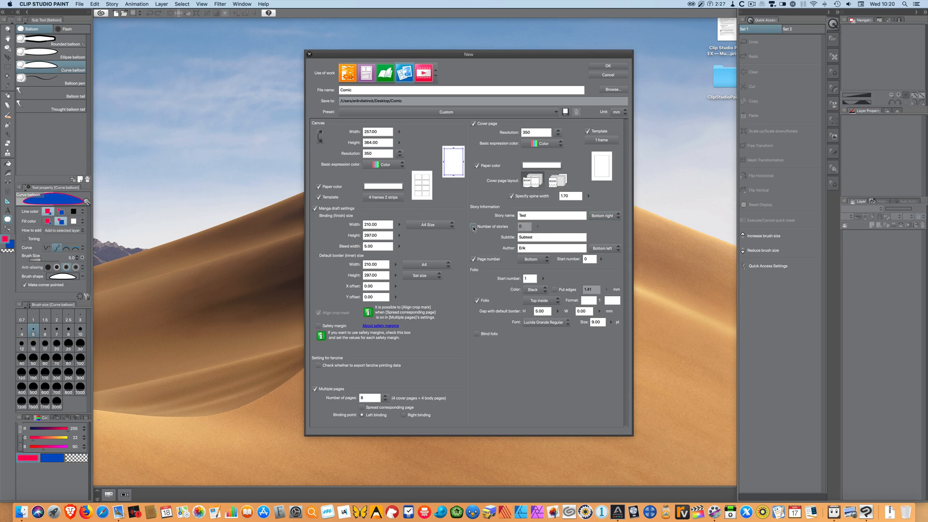
pyautogui.click(474, 226)
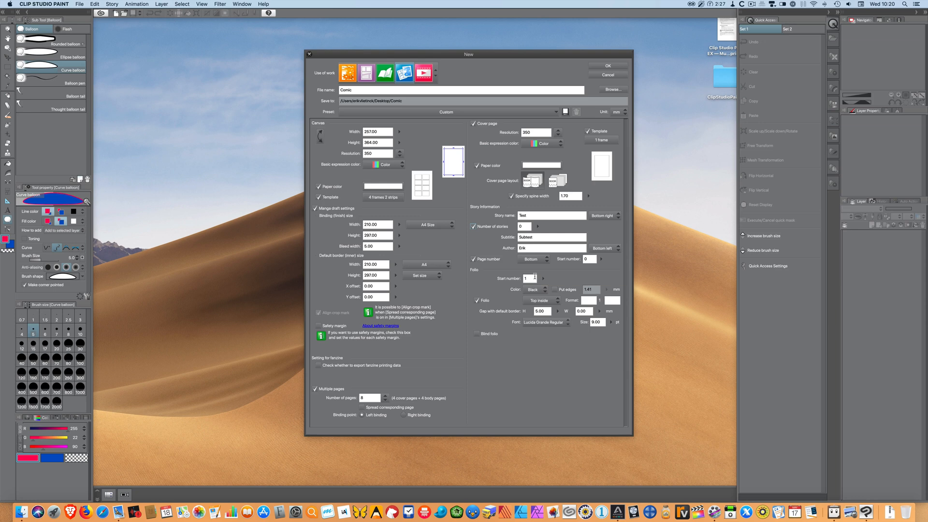
pyautogui.click(536, 289)
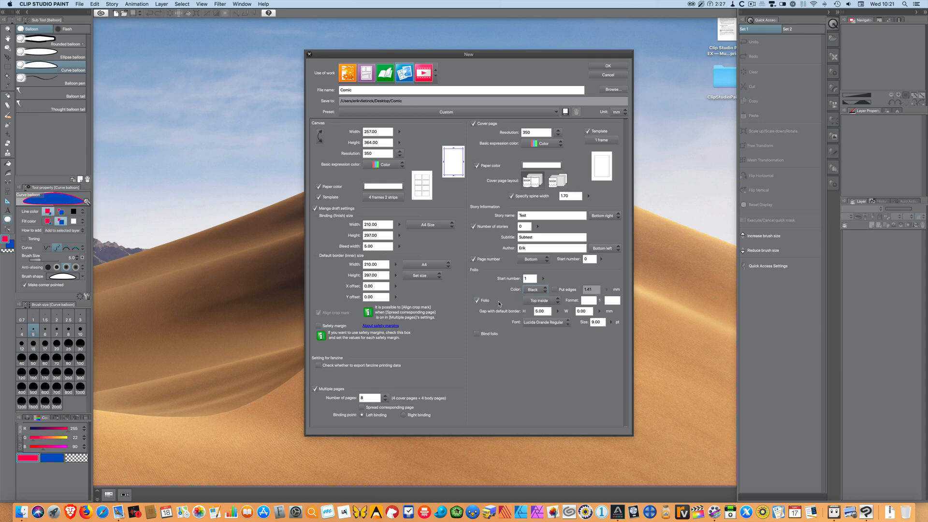
pyautogui.click(541, 299)
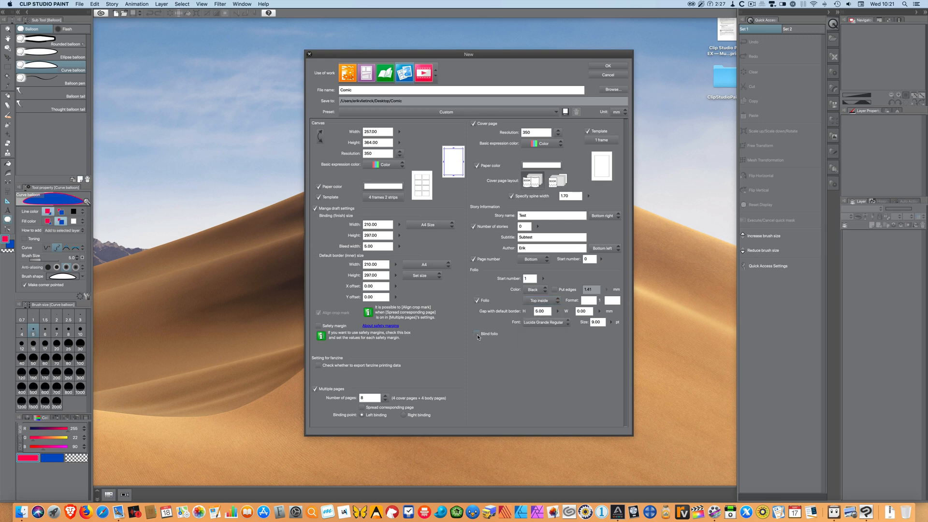
pyautogui.click(477, 333)
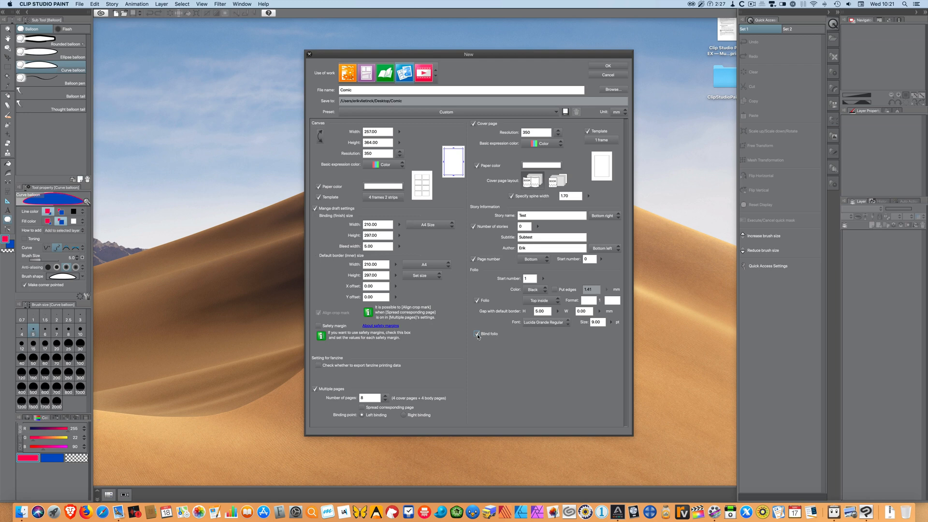
pyautogui.click(477, 334)
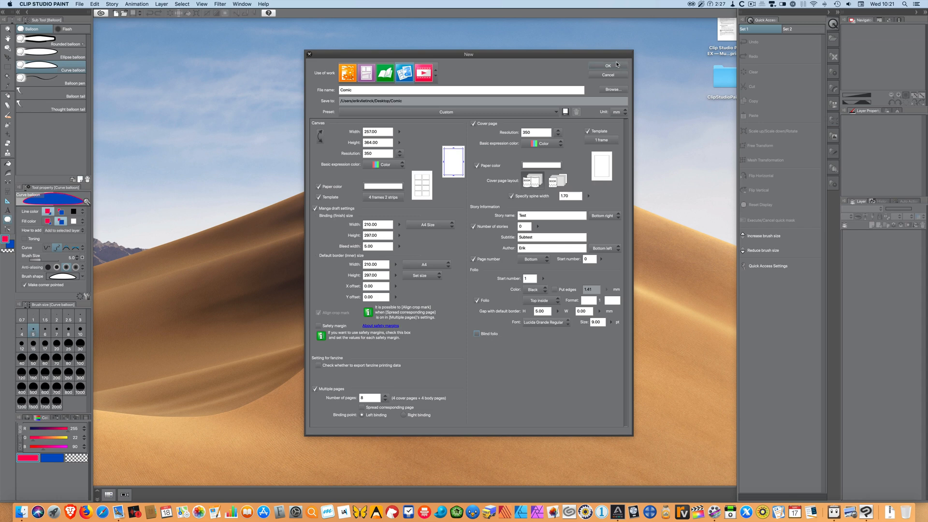
pyautogui.click(607, 65)
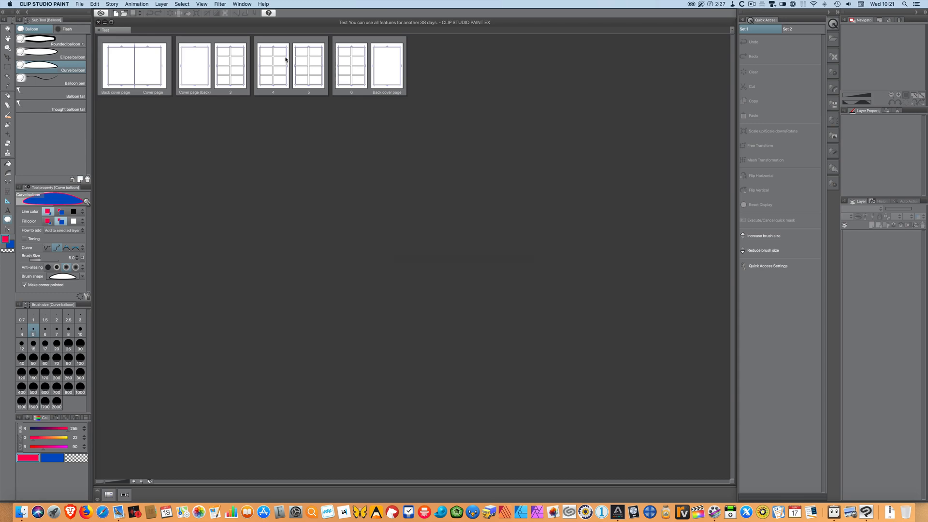
# Review the new comic's page manager, glancing at the Story menu without choosing a command.
pyautogui.click(112, 4)
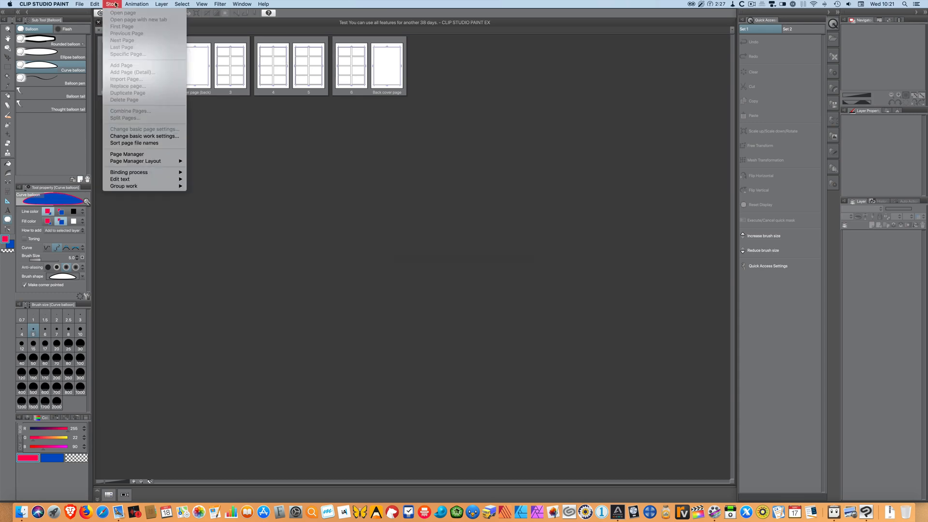
pyautogui.click(137, 4)
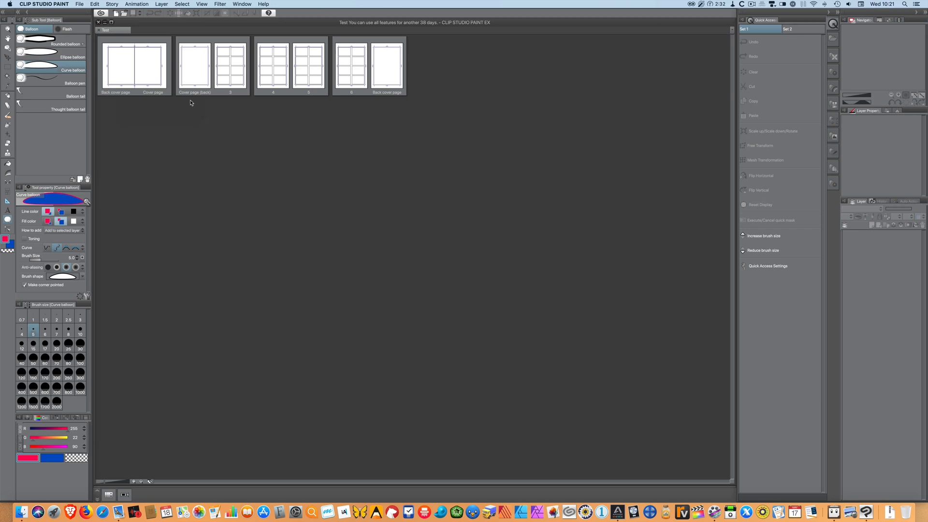
pyautogui.moveTo(192, 101)
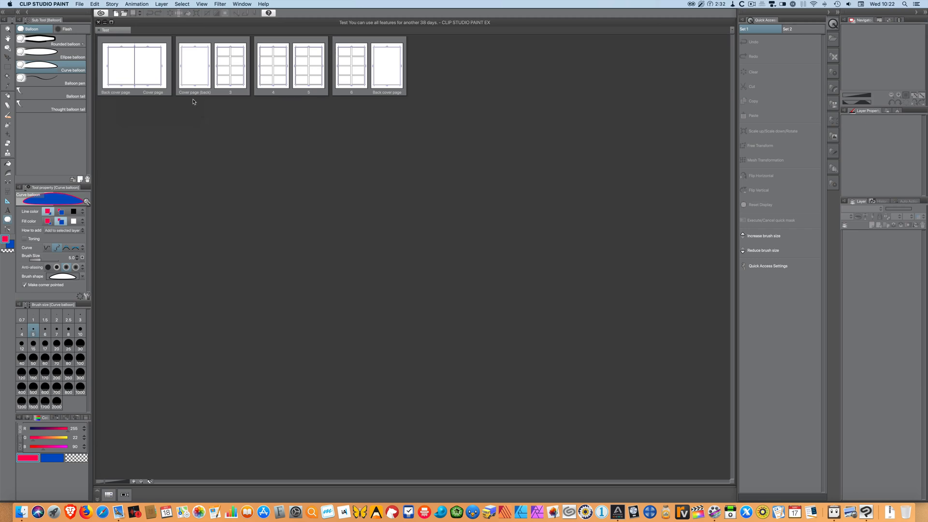
pyautogui.moveTo(599, 2)
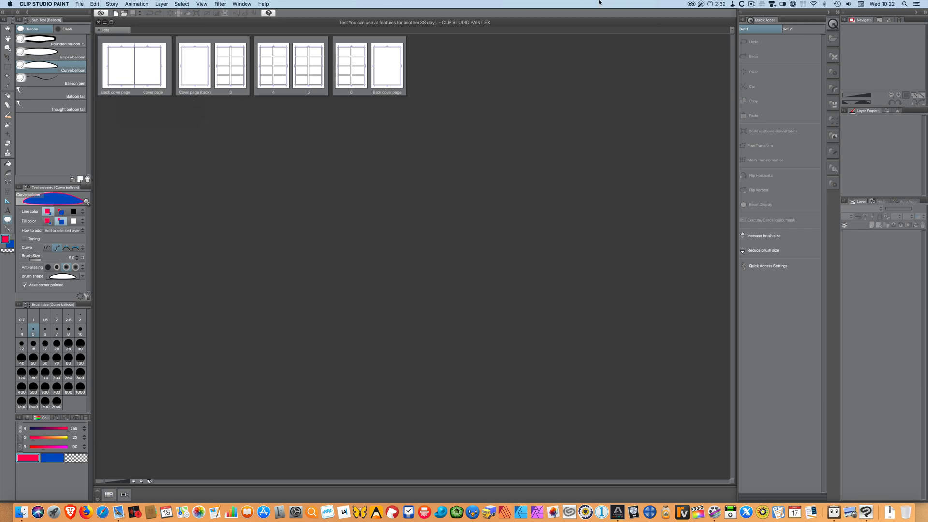
pyautogui.click(752, 4)
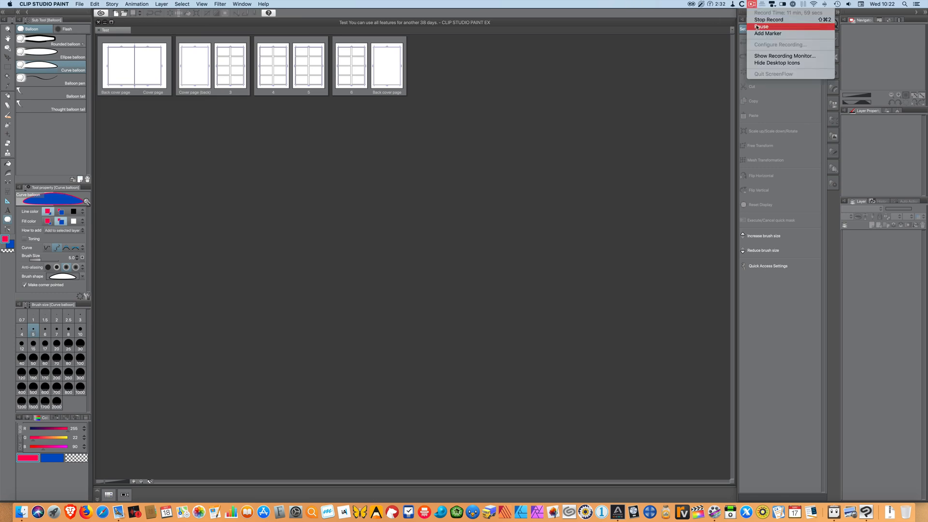